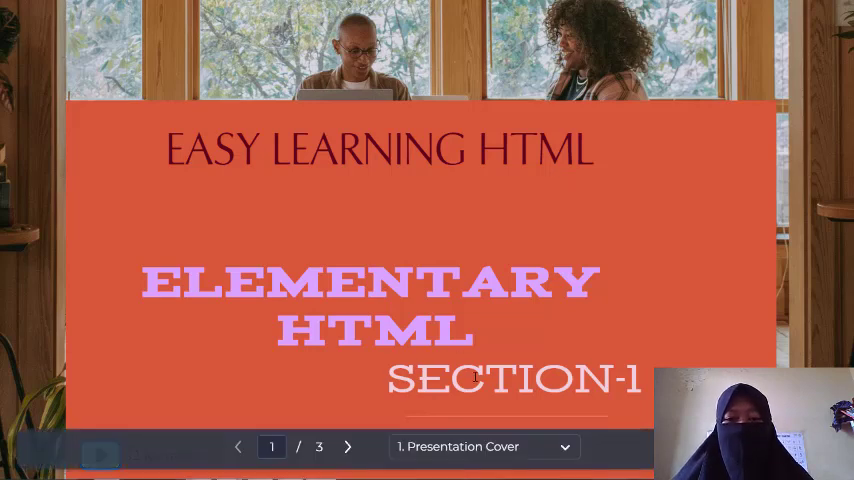
{"action": "mouse_move", "coordinate": [580, 404]}
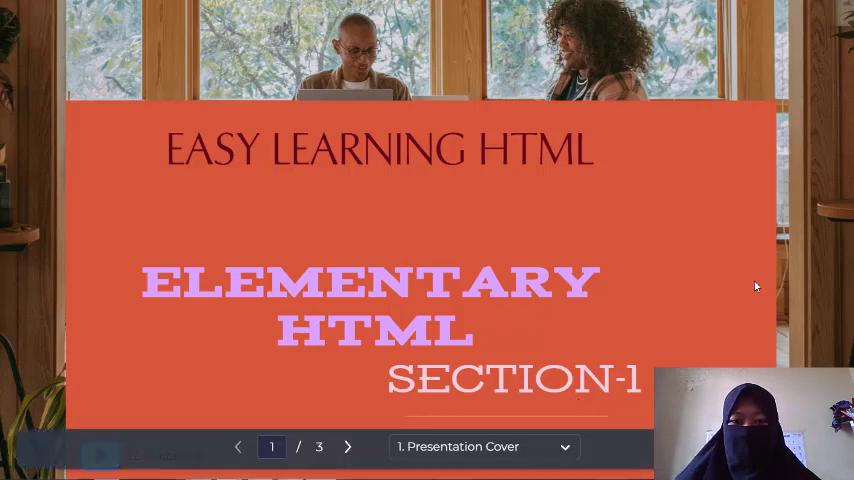
Step: Advance the Canva presentation to the Learning Objectives slide listing five HTML tags
{"action": "left_click", "coordinate": [348, 446]}
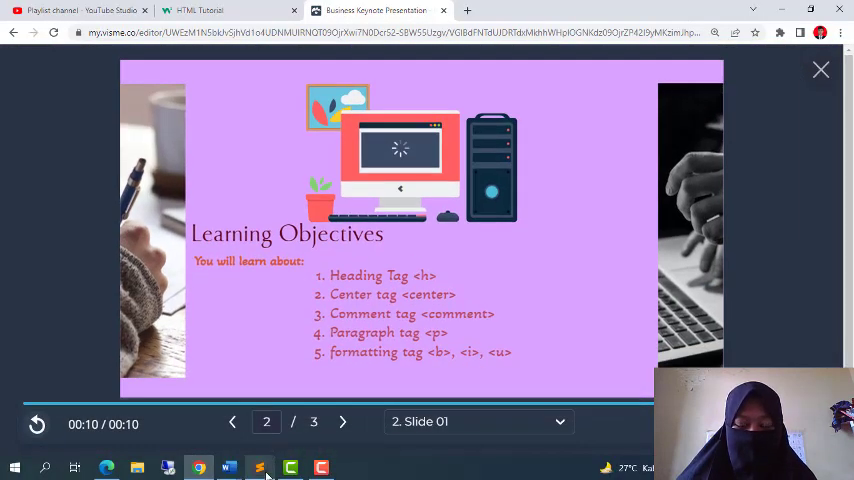
{"action": "left_click", "coordinate": [260, 468]}
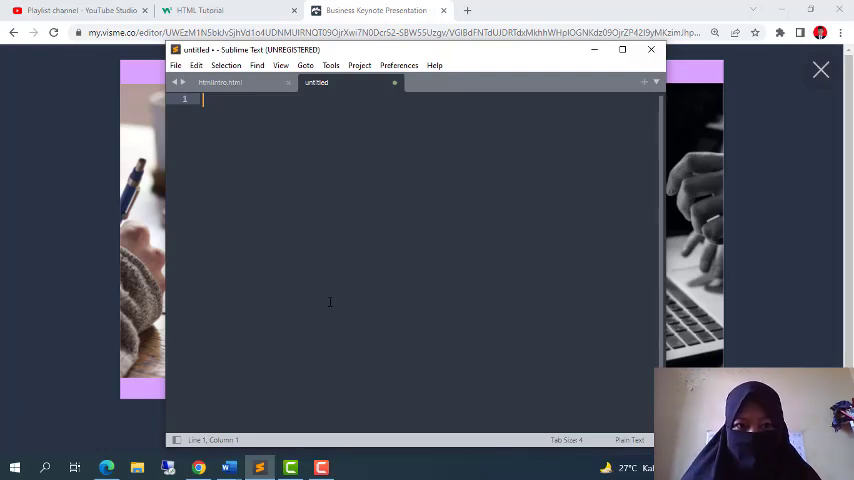
Step: Start the file with <html>, <head> and an opening <title> tag, removing stray characters
{"action": "type", "text": "<html>"}
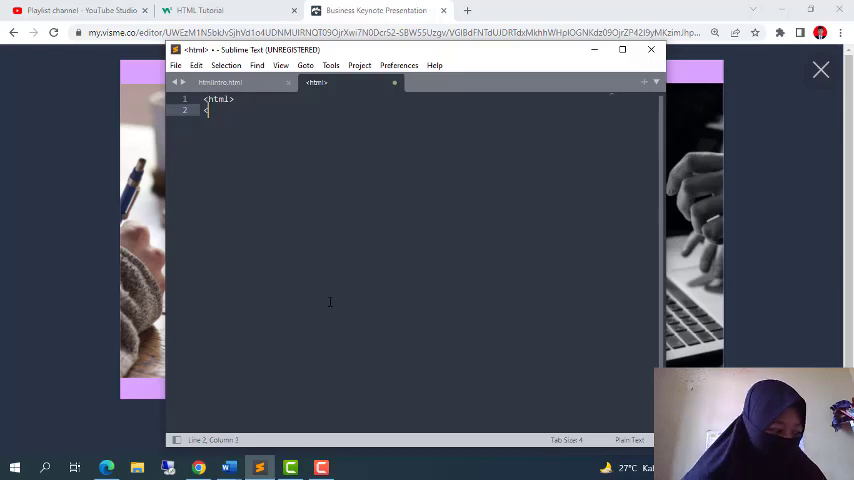
{"action": "type", "text": "<head>"}
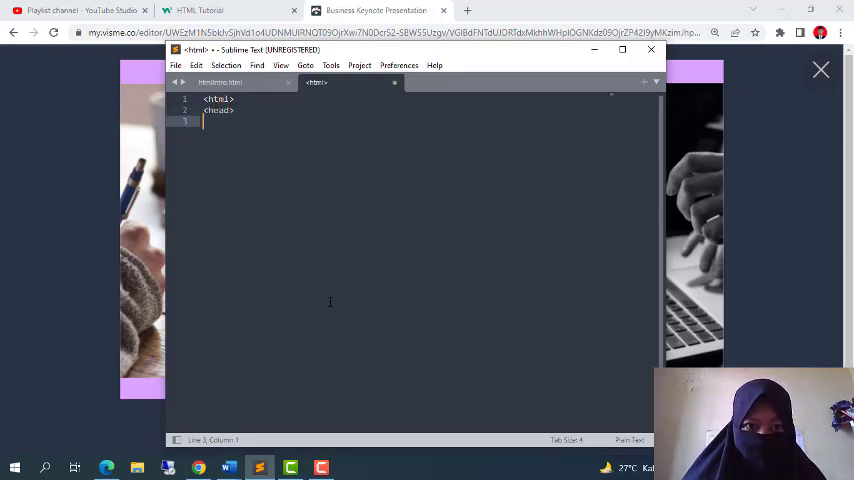
{"action": "type", "text": "<title"}
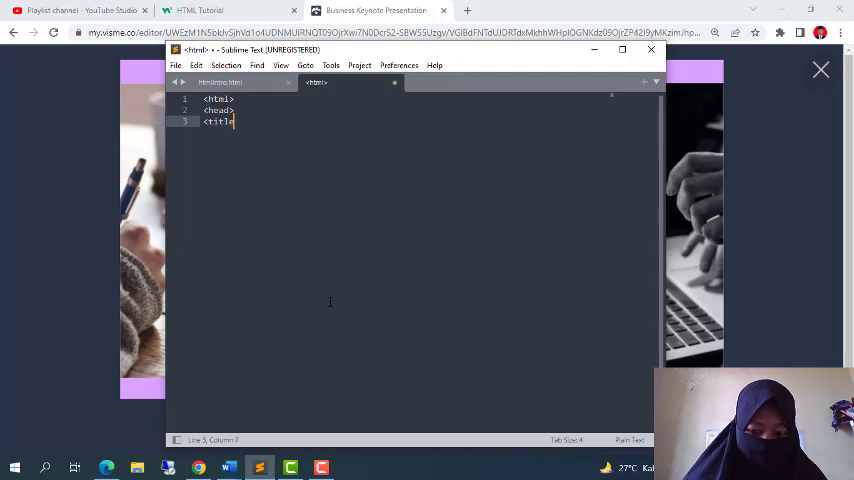
{"action": "type", "text": ">"}
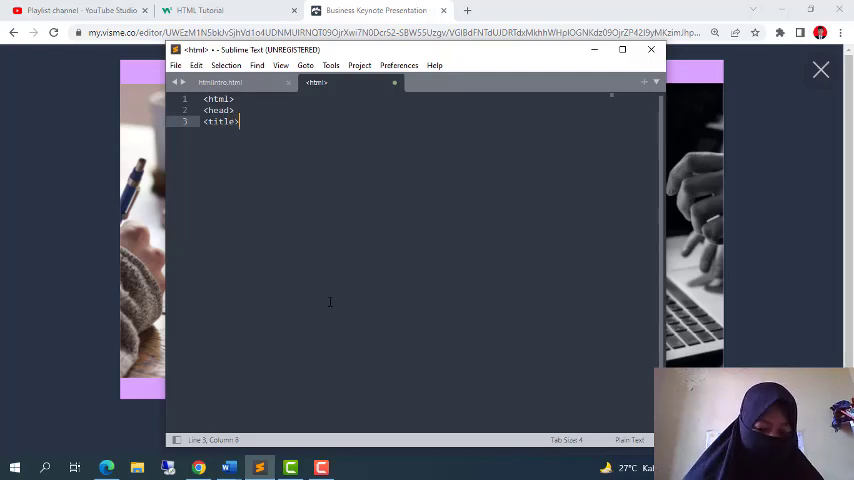
{"action": "type", "text": "1."}
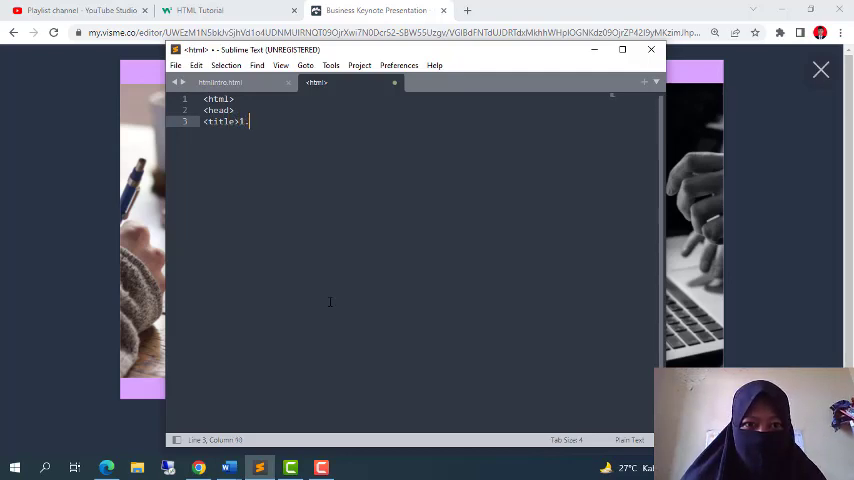
{"action": "key", "text": "Backspace"}
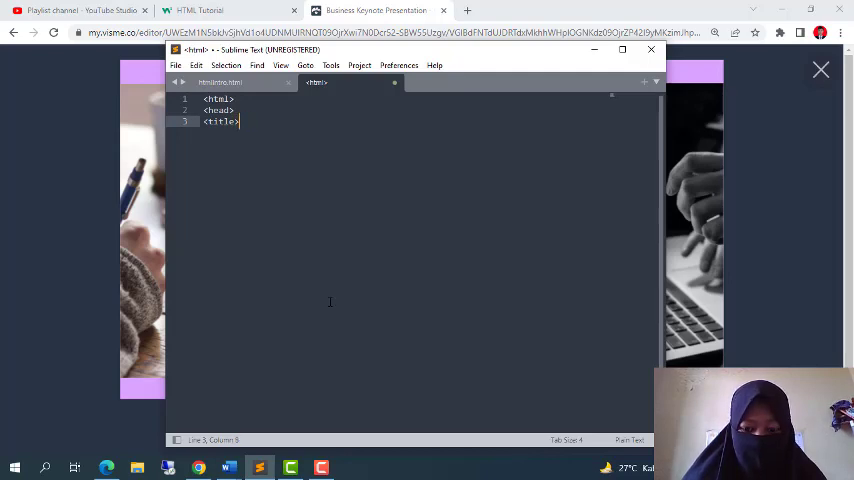
Step: Write the title Learning Heading Tag, close the title and close the head element
{"action": "type", "text": "Learning"}
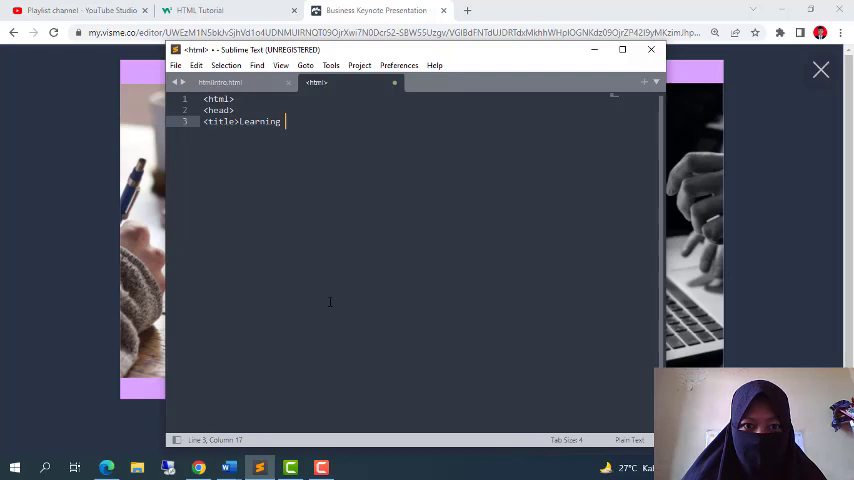
{"action": "type", "text": "l"}
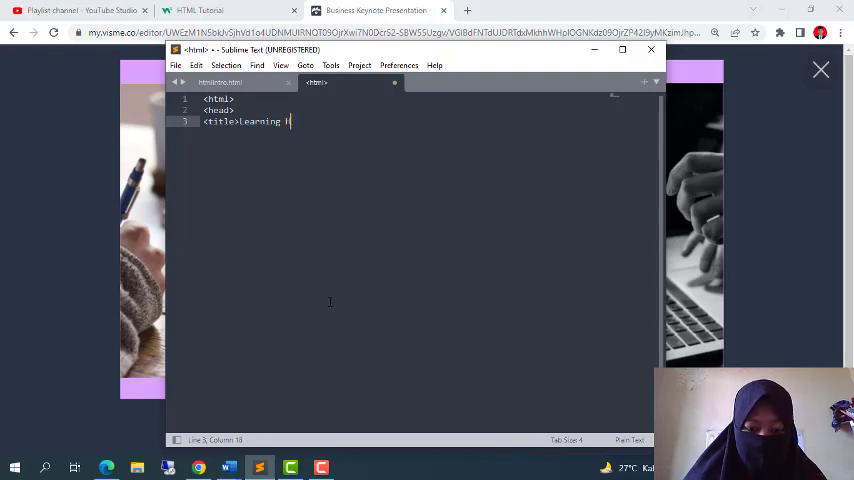
{"action": "type", "text": "Heading"}
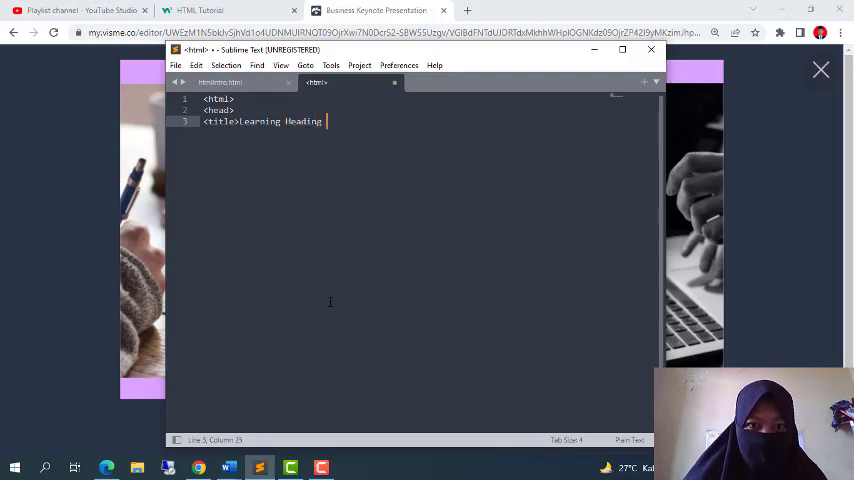
{"action": "type", "text": "Tag</"}
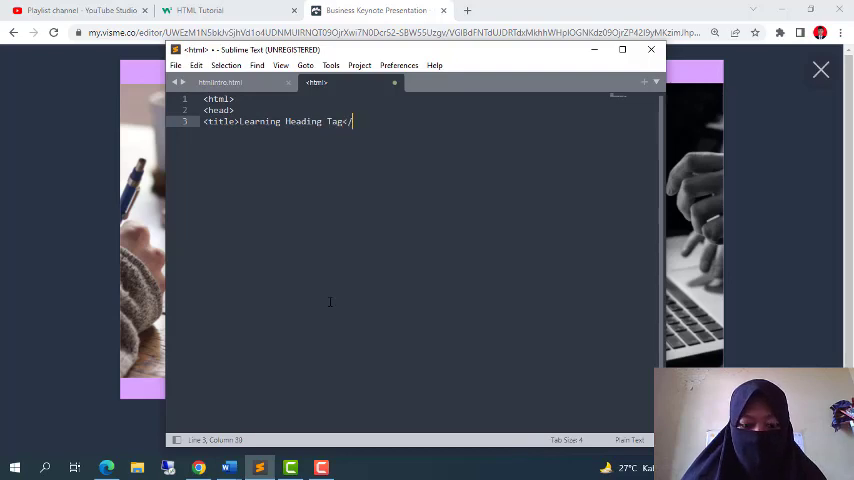
{"action": "type", "text": "title>"}
{"action": "type", "text": "<"}
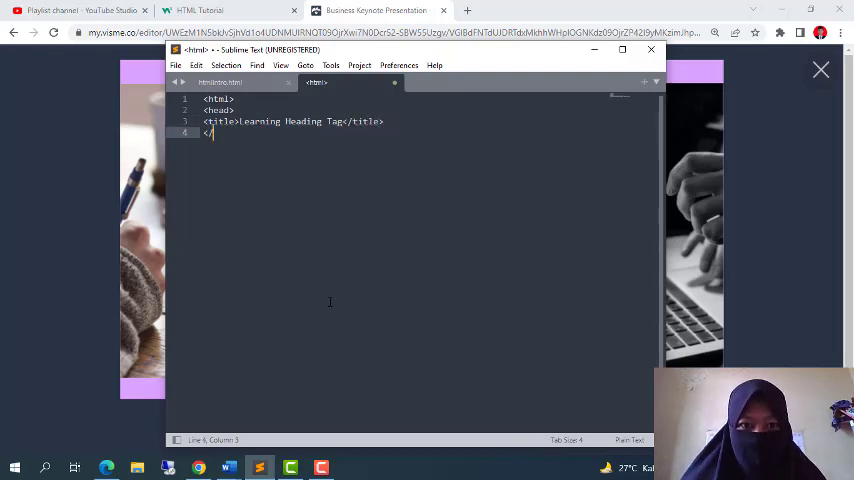
{"action": "type", "text": "/head>"}
{"action": "type", "text": "<body>"}
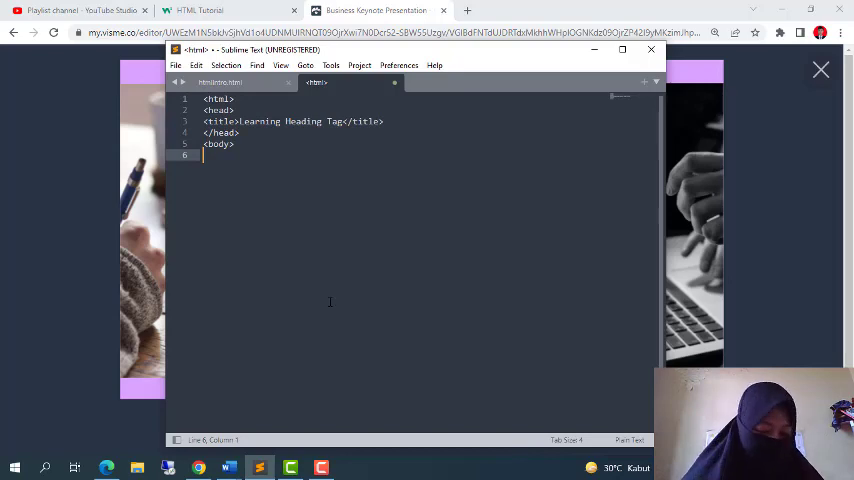
Step: Add the body's first heading line <h1>First Level Heading</h1>
{"action": "type", "text": "<"}
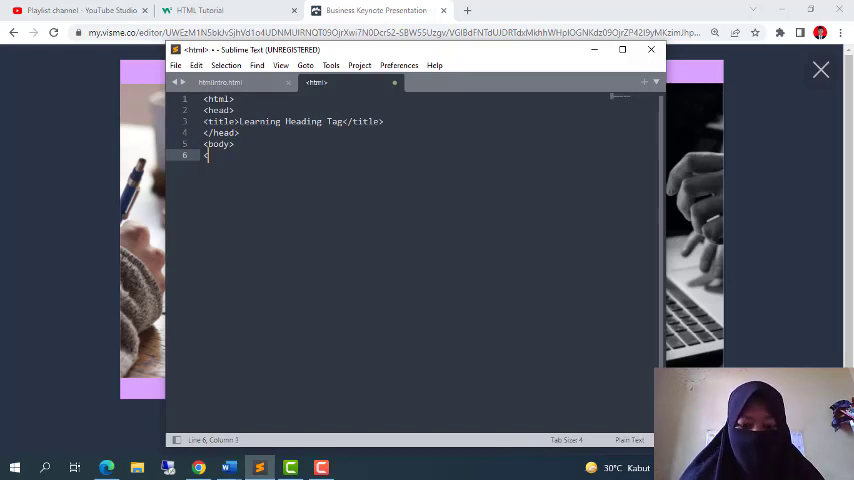
{"action": "type", "text": "<h1>"}
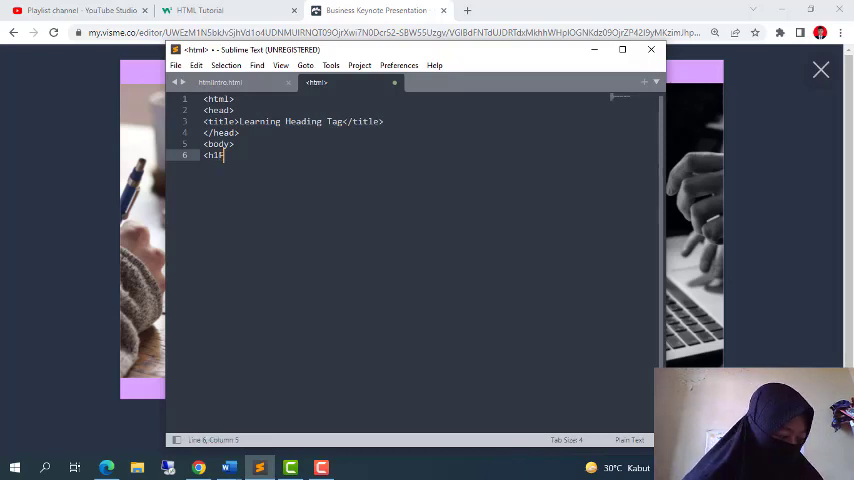
{"action": "key", "text": "Backspace"}
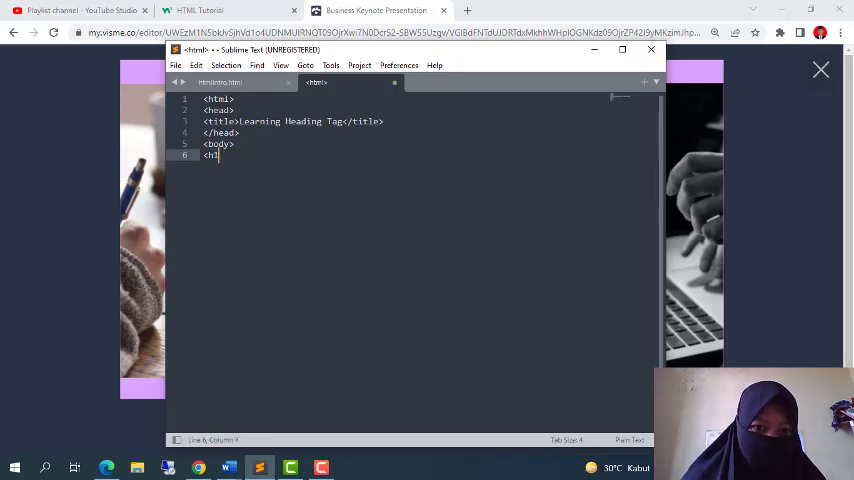
{"action": "type", "text": "First Level Head"}
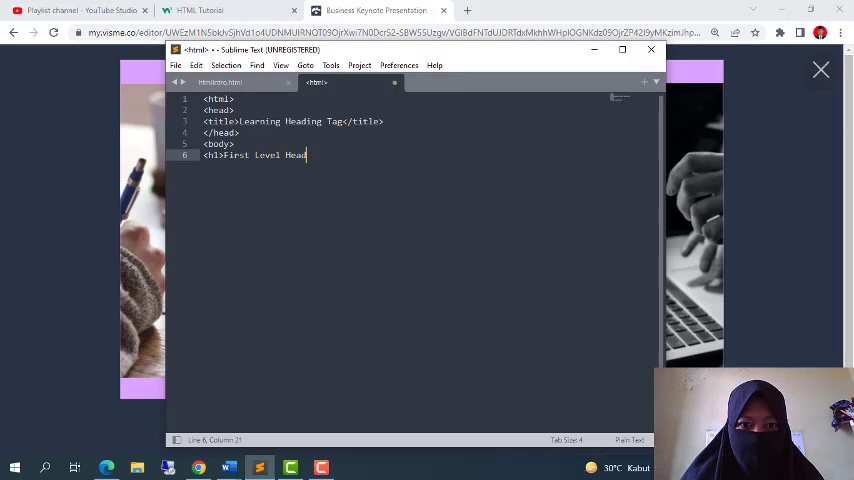
{"action": "type", "text": "ng"}
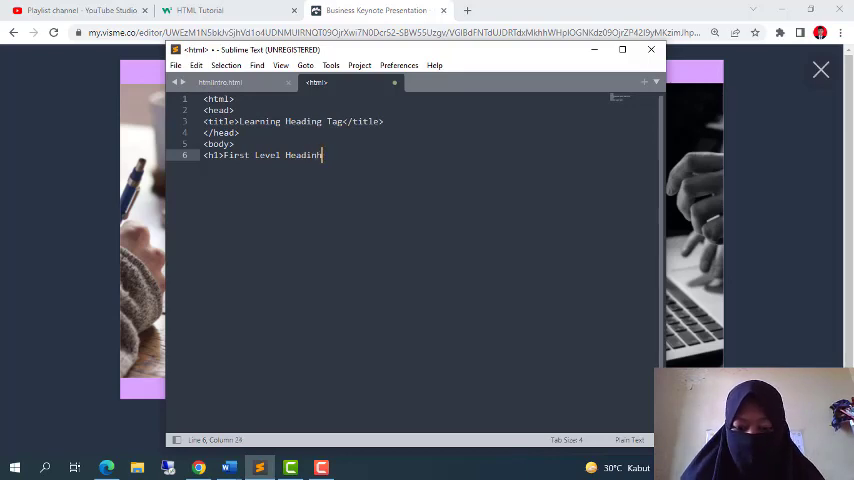
{"action": "type", "text": "</"}
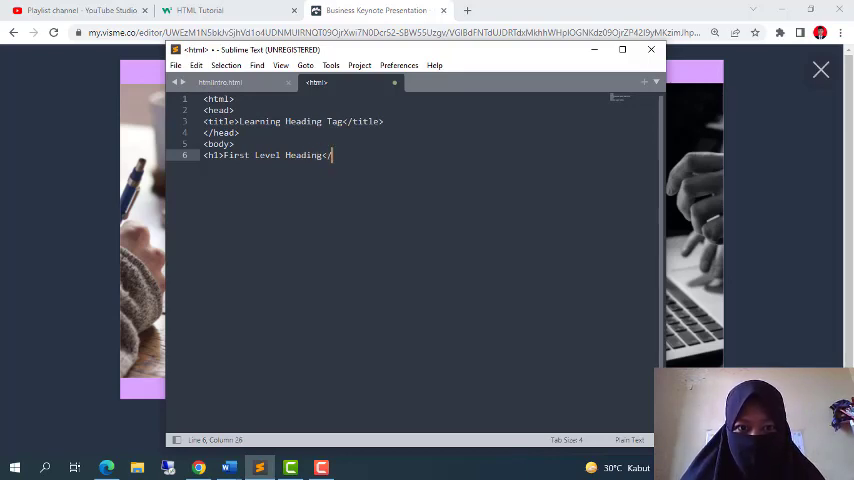
{"action": "type", "text": "h1"}
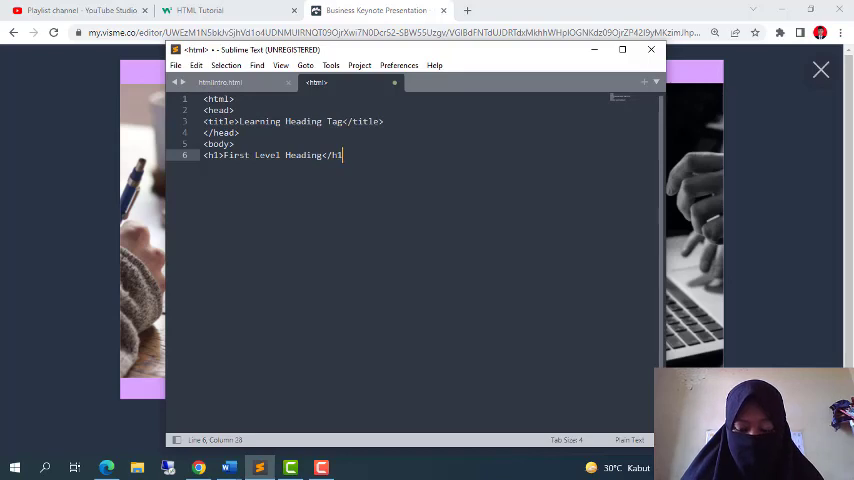
{"action": "key", "text": "enter"}
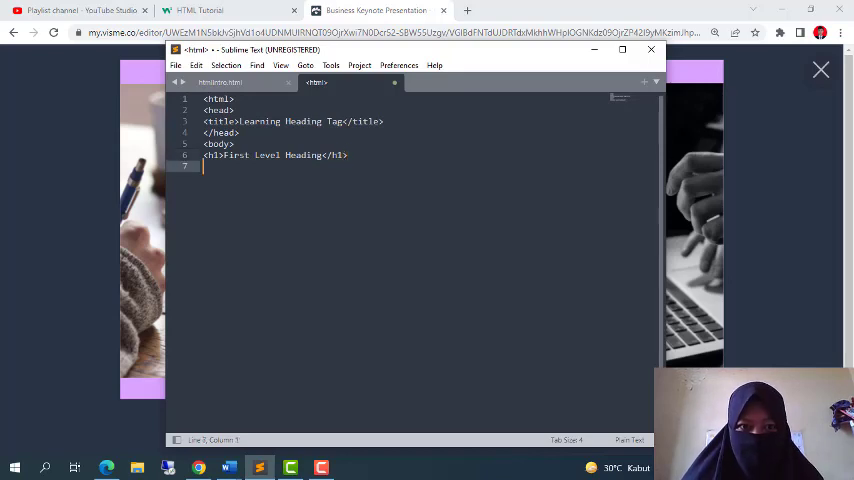
Step: Add the second heading line <h2>Second level Heading</h2> below it
{"action": "type", "text": "<"}
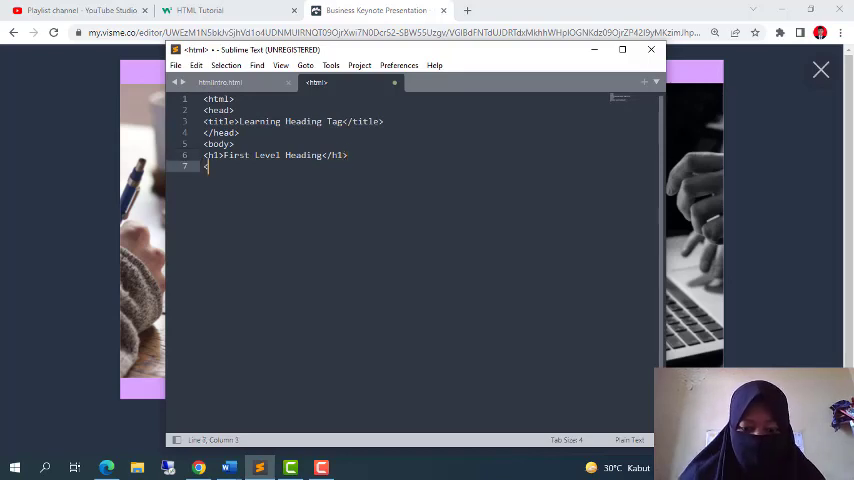
{"action": "type", "text": "<h2>"}
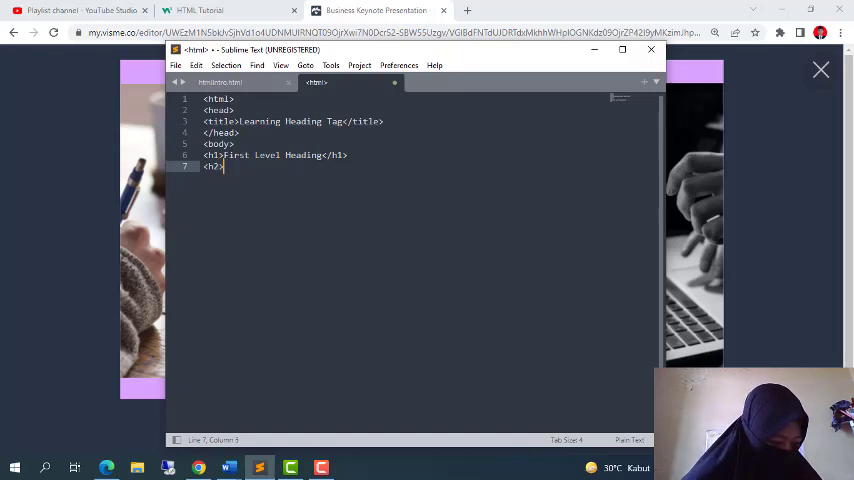
{"action": "type", "text": "Second"}
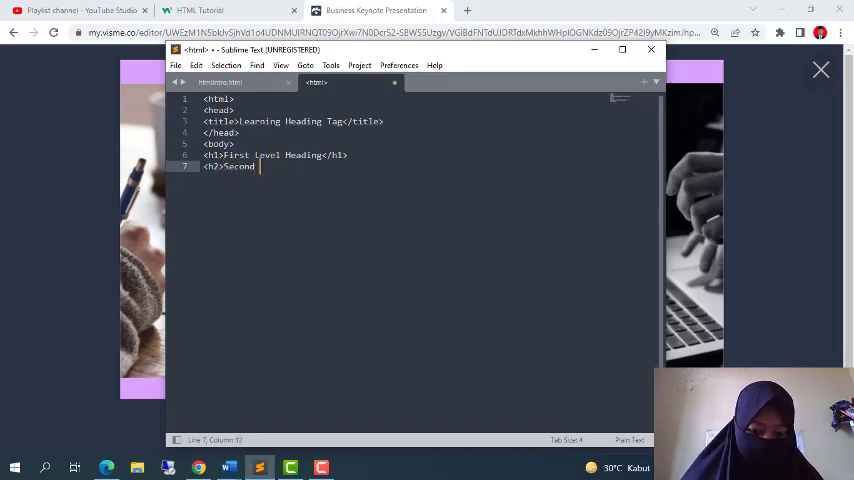
{"action": "type", "text": "level"}
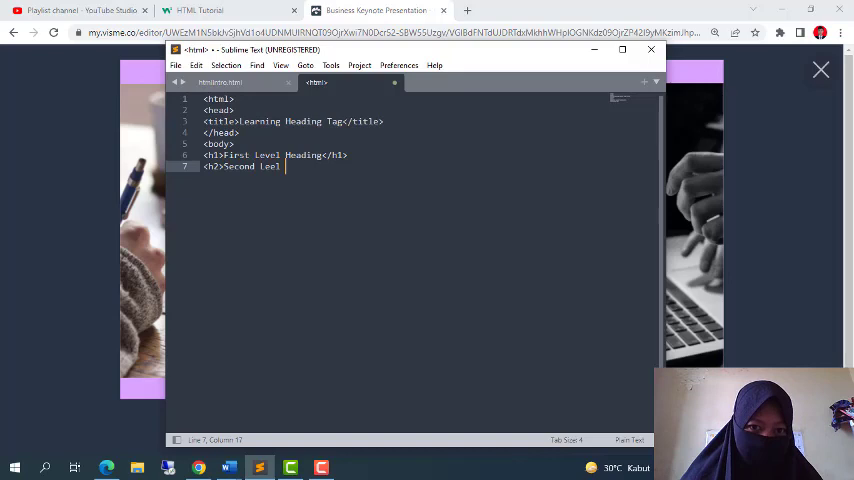
{"action": "type", "text": "Headin"}
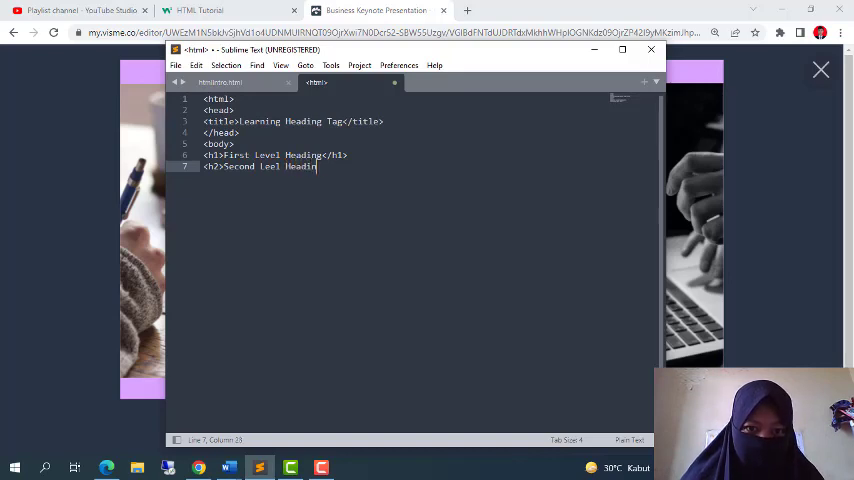
{"action": "type", "text": "</h2>"}
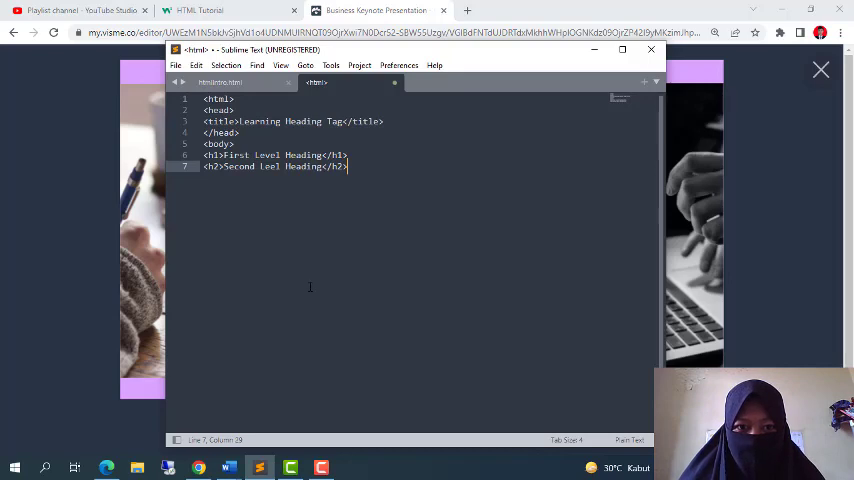
Step: Add the h3 Third Level Heading and h4 Fourth Level Heading lines
{"action": "key", "text": "Enter"}
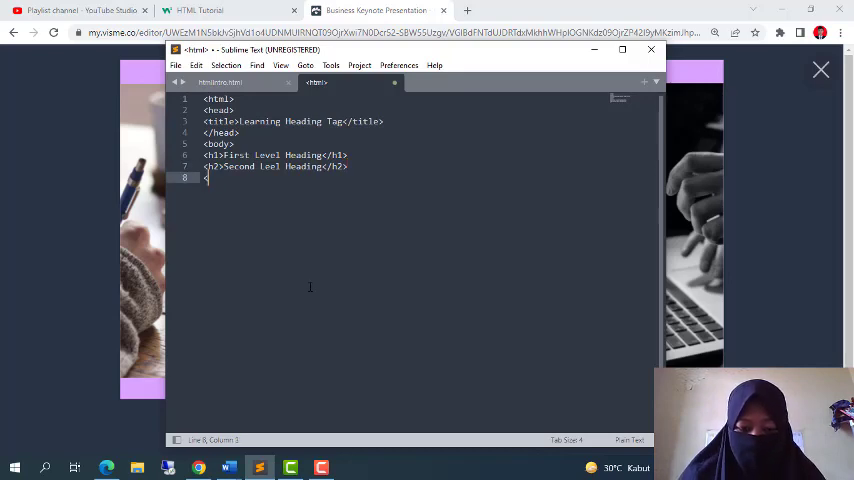
{"action": "type", "text": "h3>"}
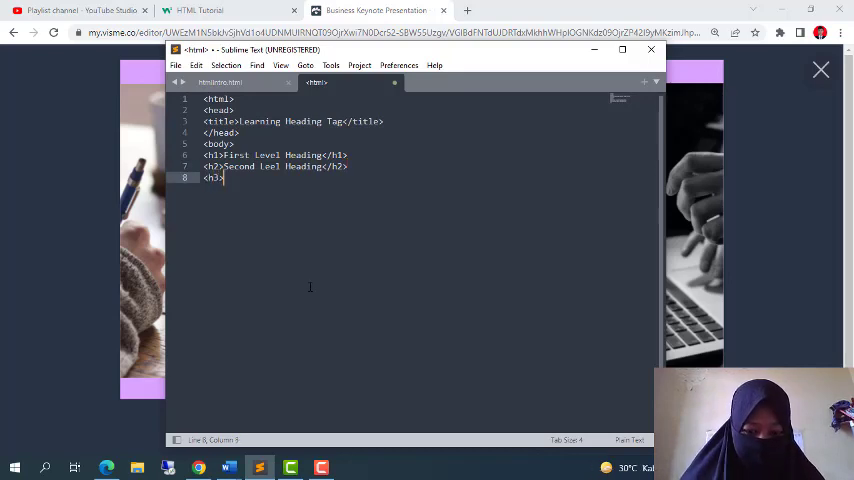
{"action": "type", "text": "Third L"}
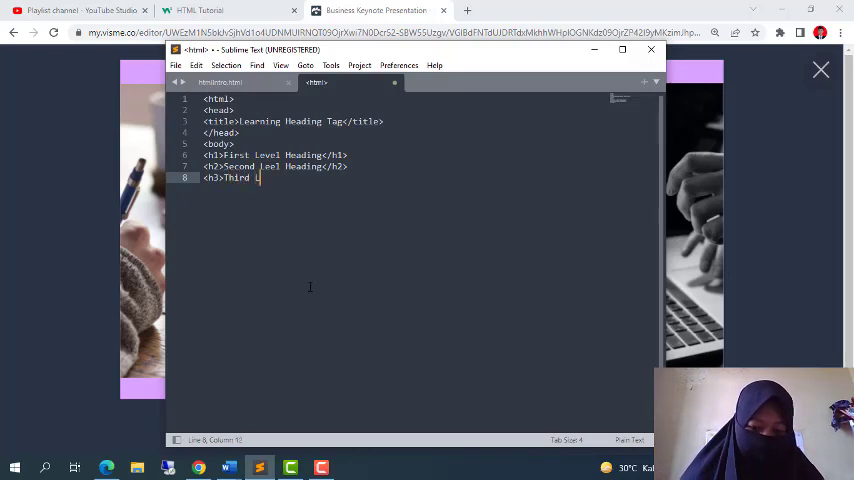
{"action": "type", "text": "evel"}
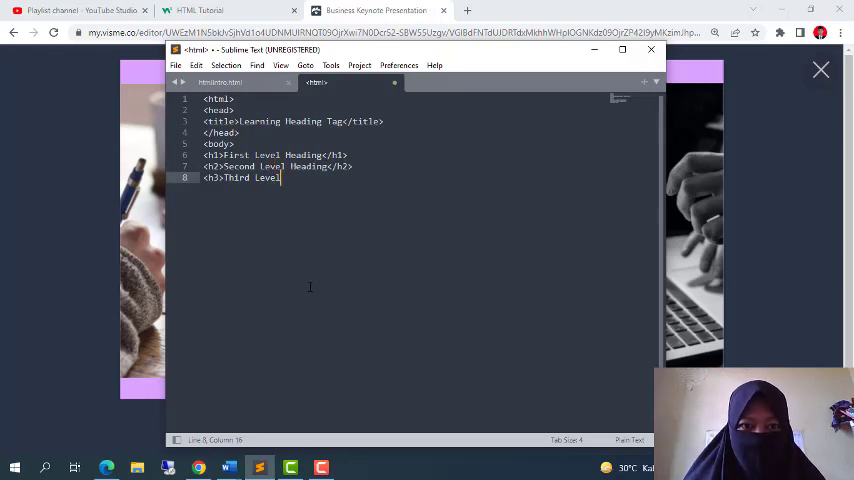
{"action": "type", "text": "Heading"}
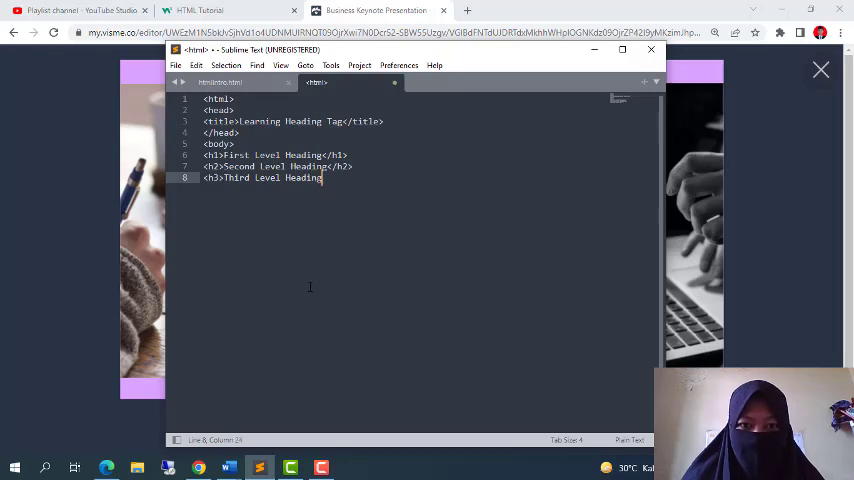
{"action": "type", "text": "</"}
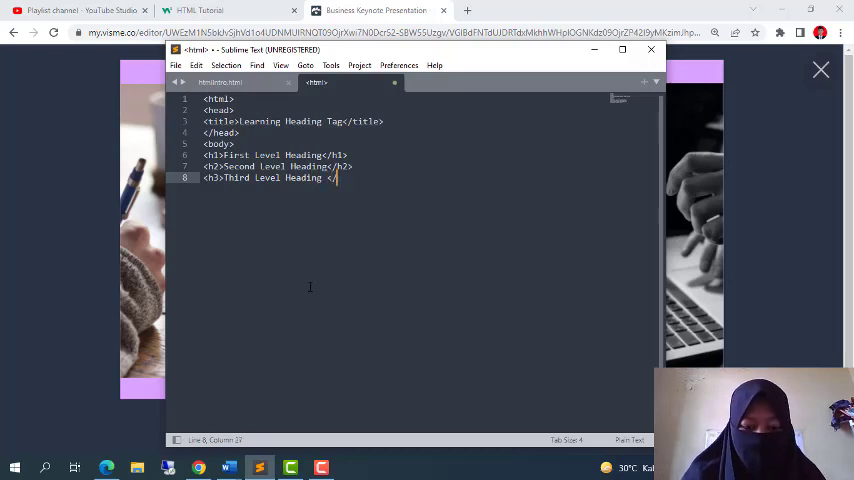
{"action": "key", "text": "Enter"}
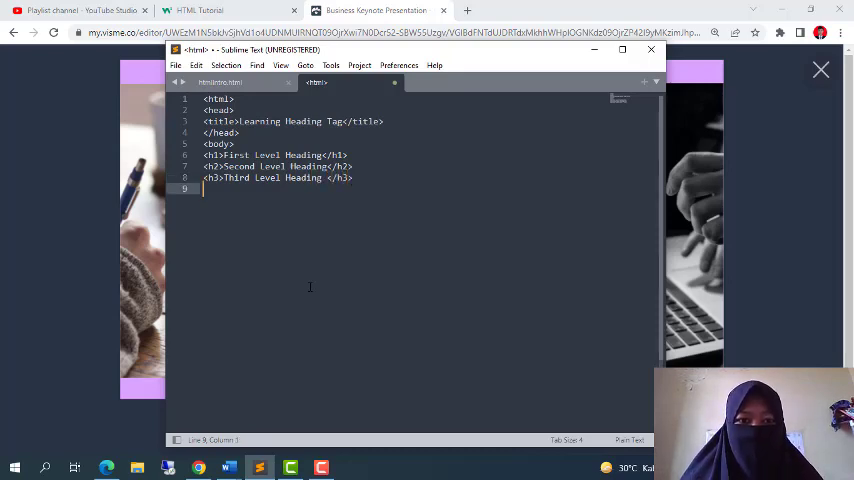
{"action": "type", "text": "<h4"}
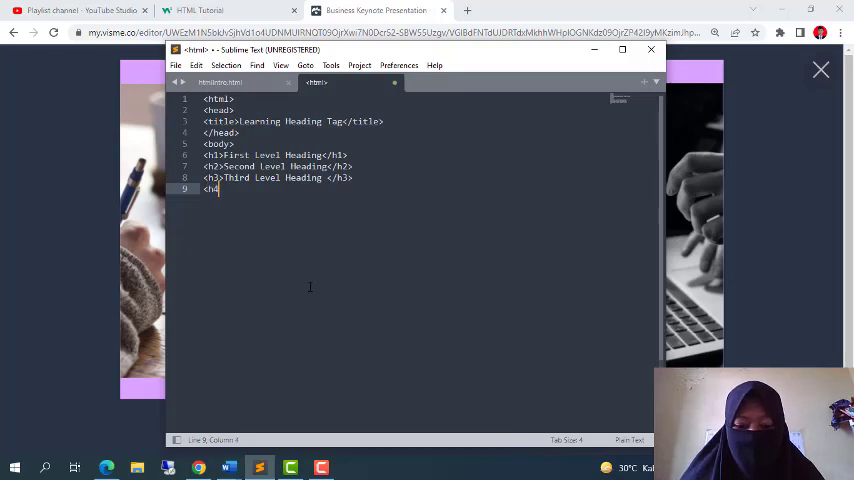
{"action": "type", "text": ">"}
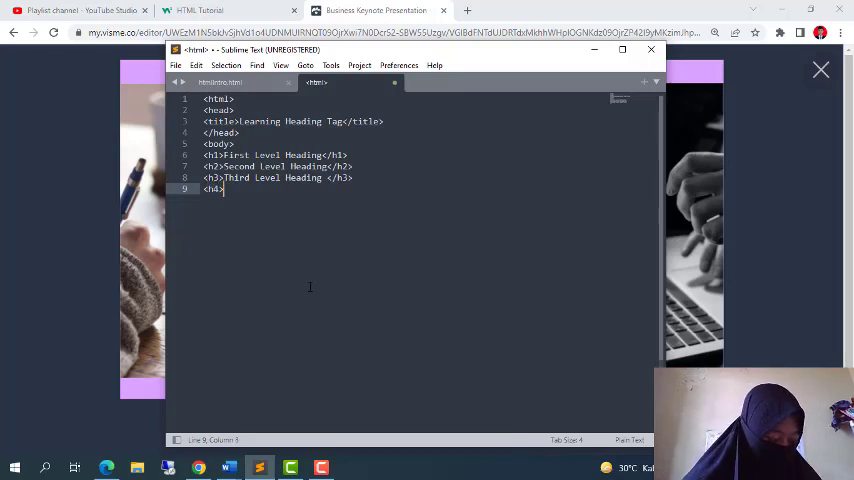
{"action": "type", "text": "Fourth Level"}
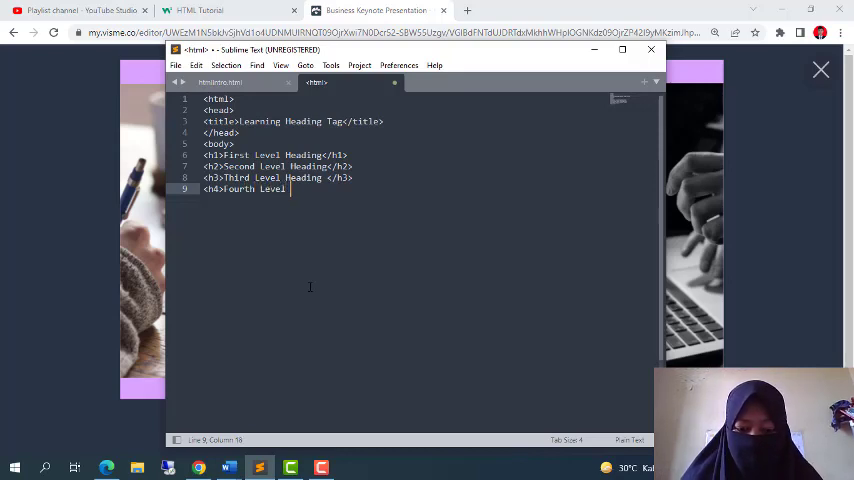
{"action": "type", "text": "Heading"}
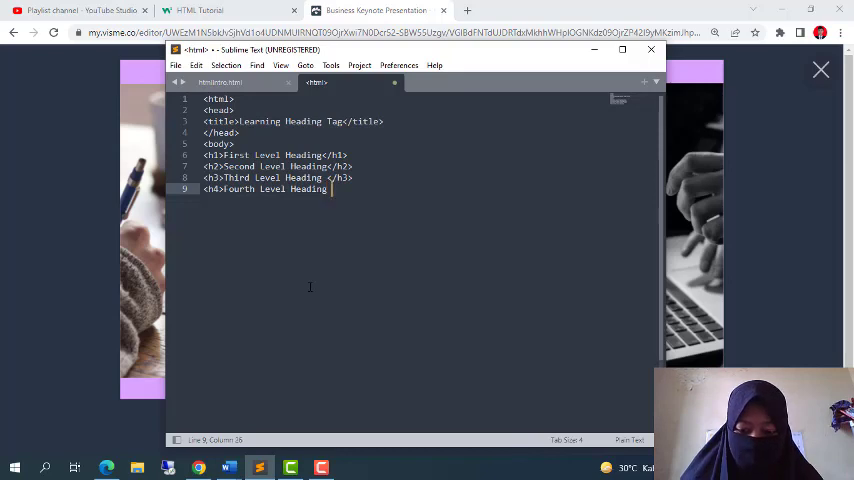
{"action": "type", "text": "</"}
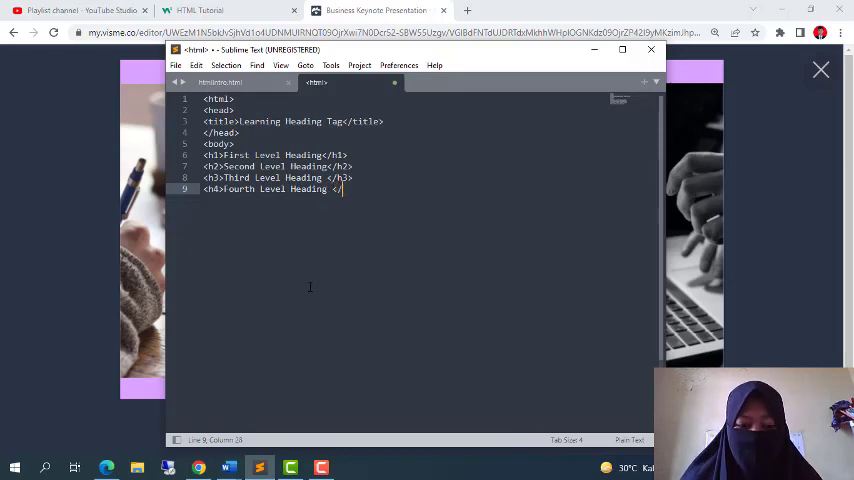
Step: Add the h5 Fifth and h6 Sixth Level Heading lines, then close </body> and </html>
{"action": "key", "text": "enter"}
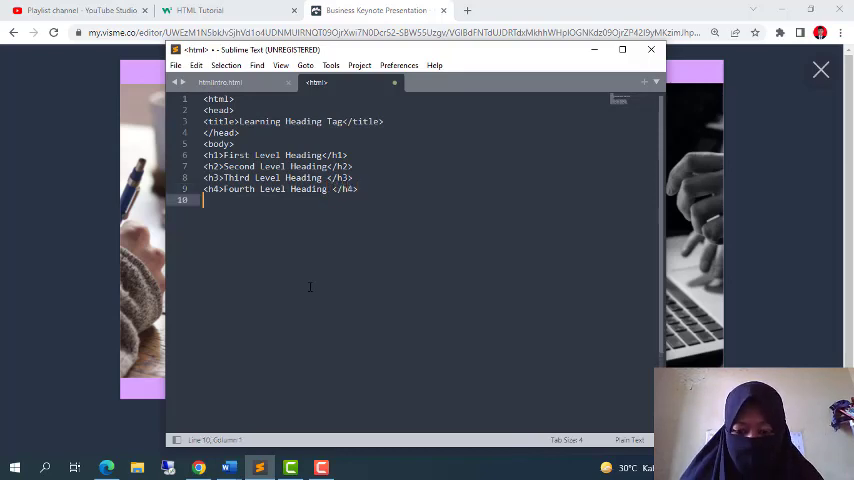
{"action": "type", "text": "<h5"}
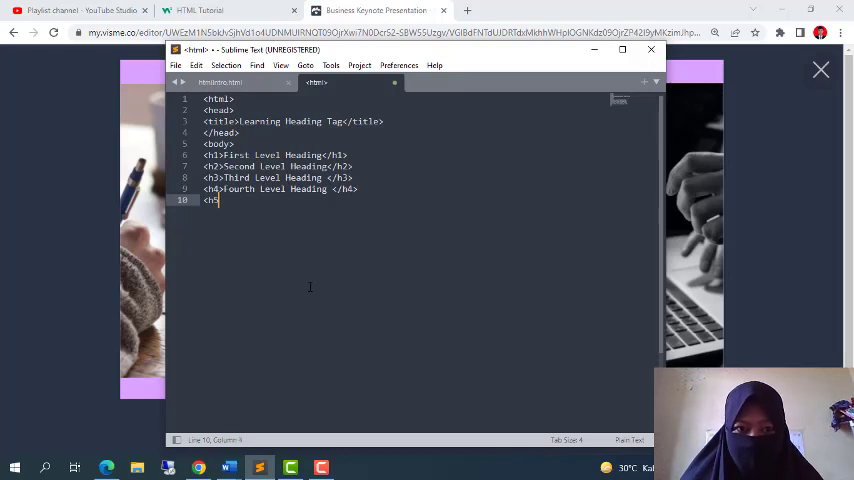
{"action": "type", "text": ">"}
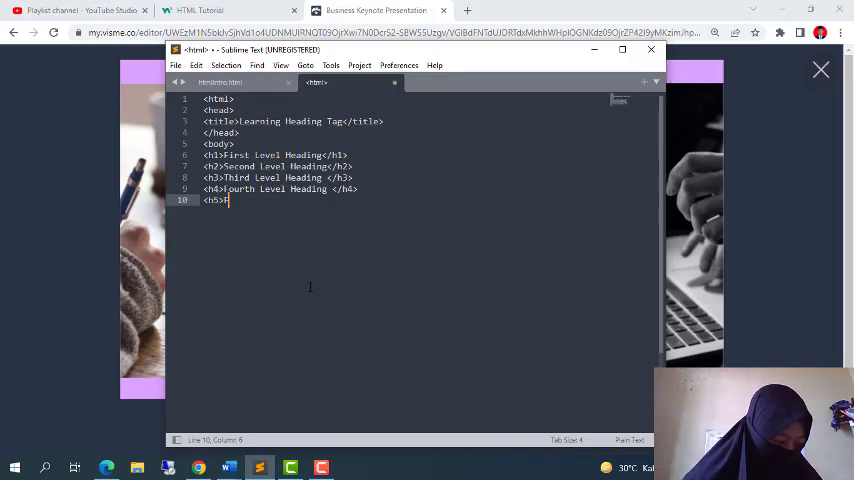
{"action": "type", "text": "F"}
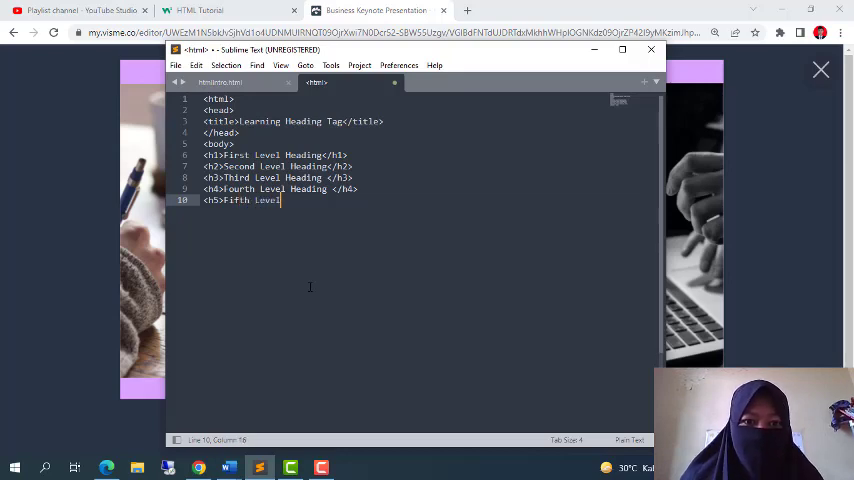
{"action": "type", "text": "Heading"}
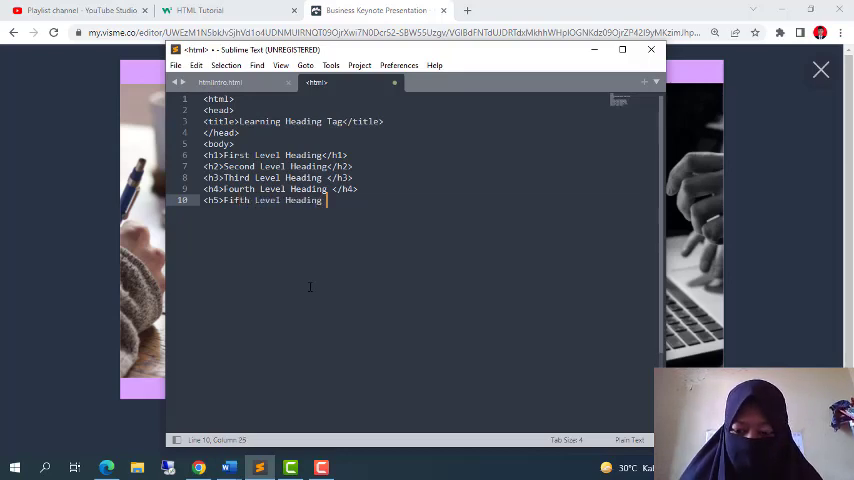
{"action": "type", "text": "</h5>"}
{"action": "type", "text": "<h"}
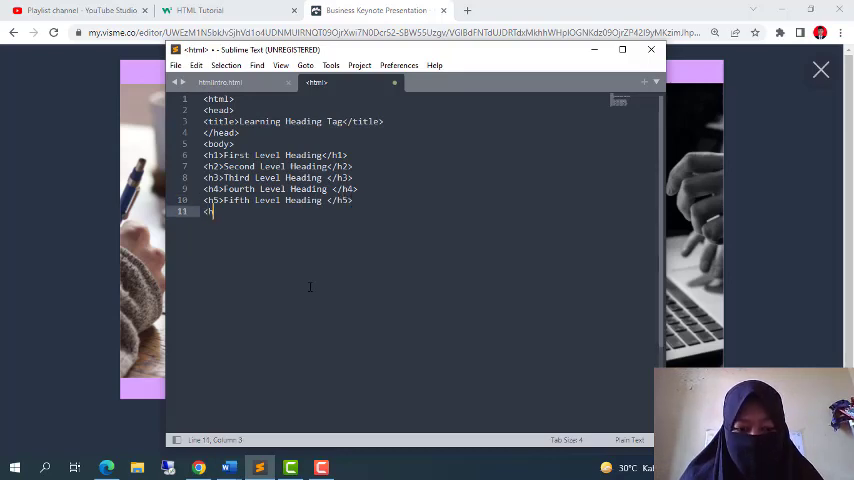
{"action": "type", "text": "6>Sixth Leve"}
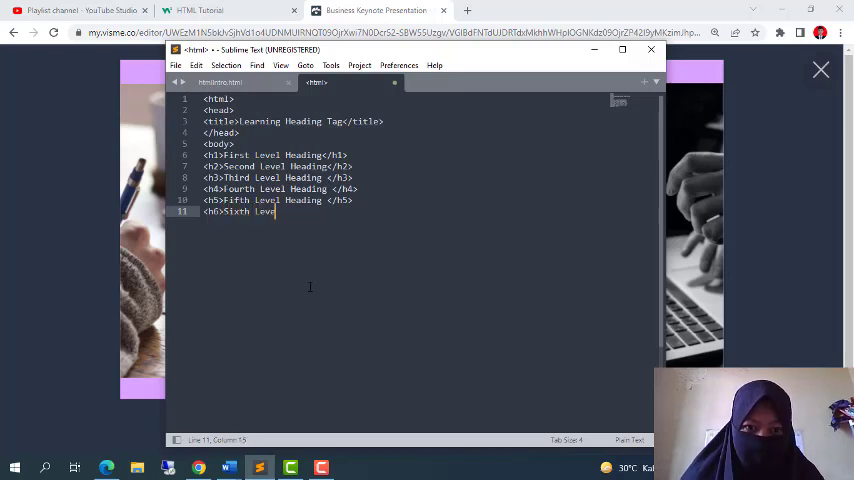
{"action": "type", "text": "l Heading"}
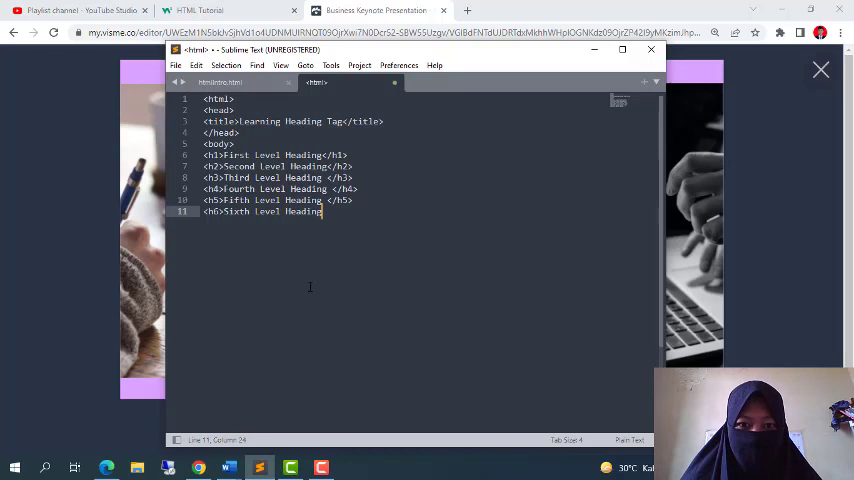
{"action": "type", "text": "</h6>"}
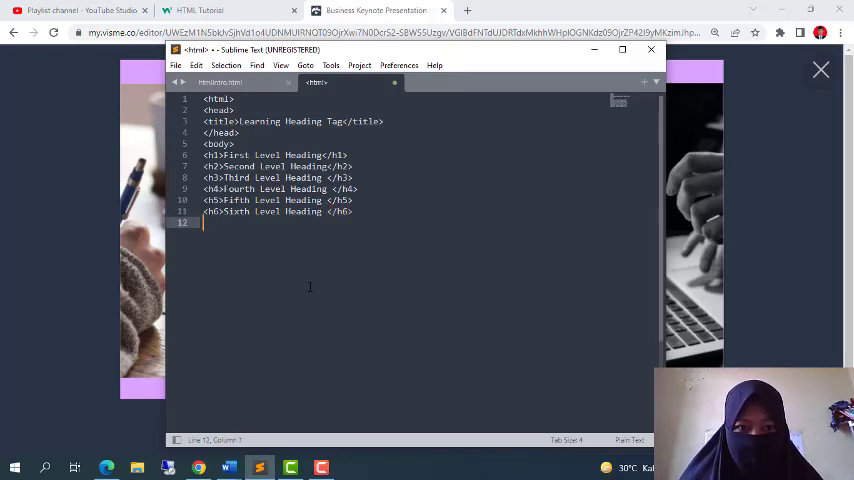
{"action": "type", "text": "/ht"}
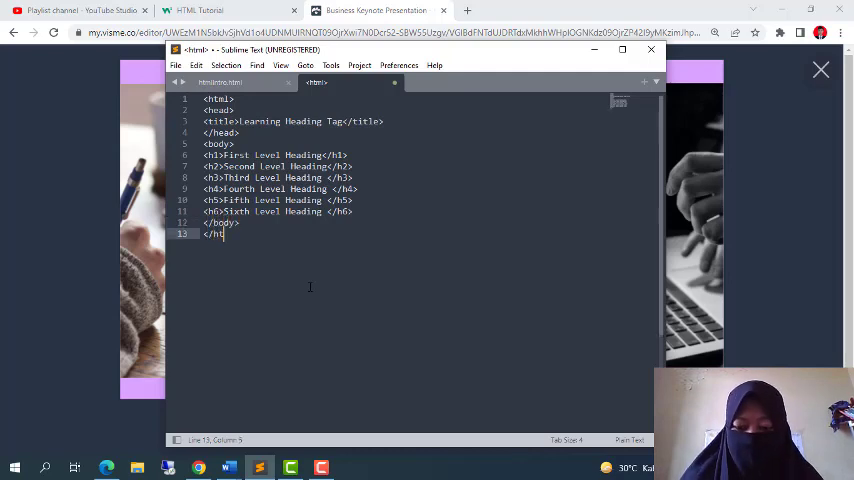
{"action": "type", "text": "ml>"}
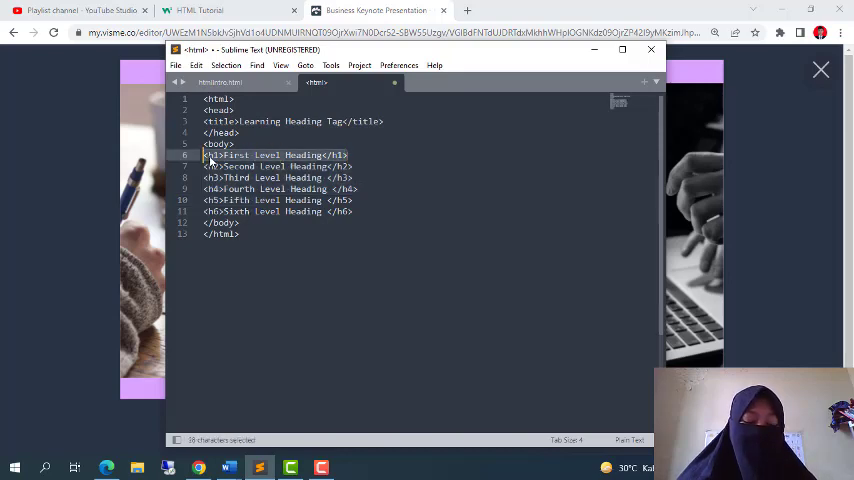
Step: Save the code via Save As as a file named heading in the HTML folder
{"action": "left_click", "coordinate": [176, 64]}
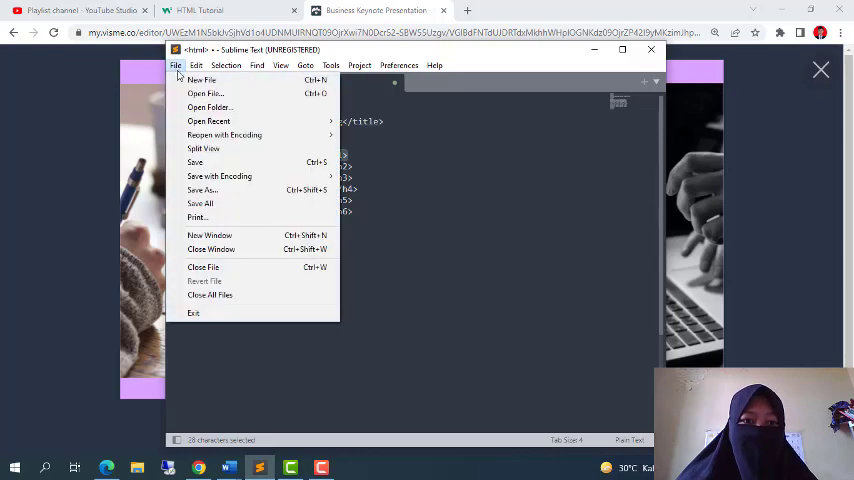
{"action": "left_click", "coordinate": [200, 190]}
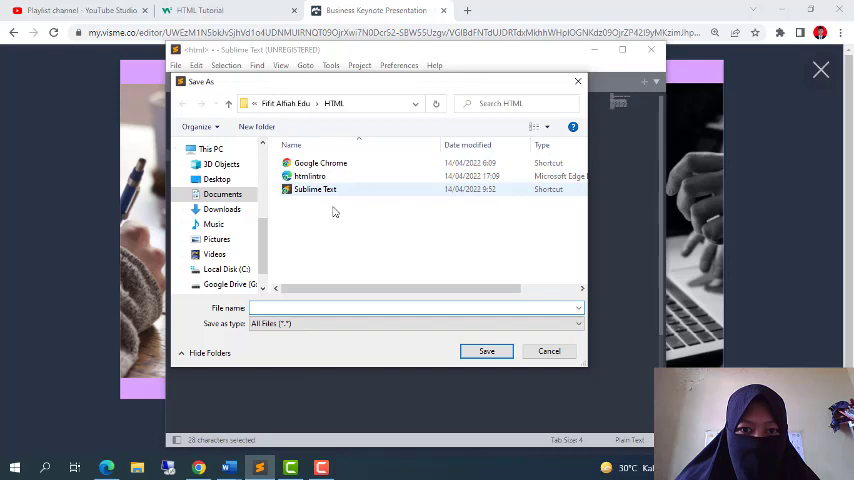
{"action": "type", "text": "ht"}
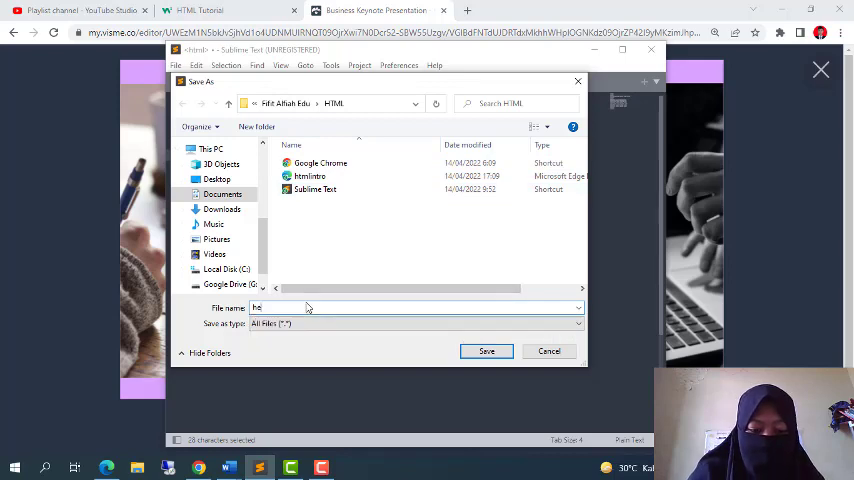
{"action": "type", "text": "heading"}
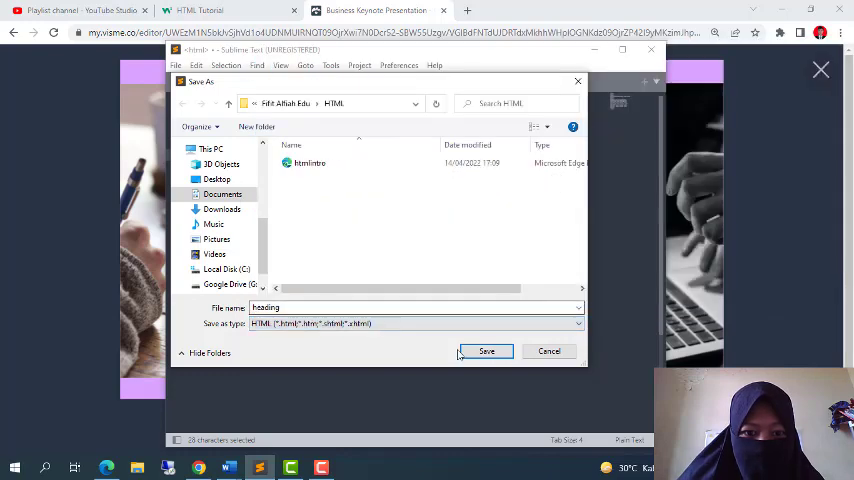
{"action": "left_click", "coordinate": [486, 352]}
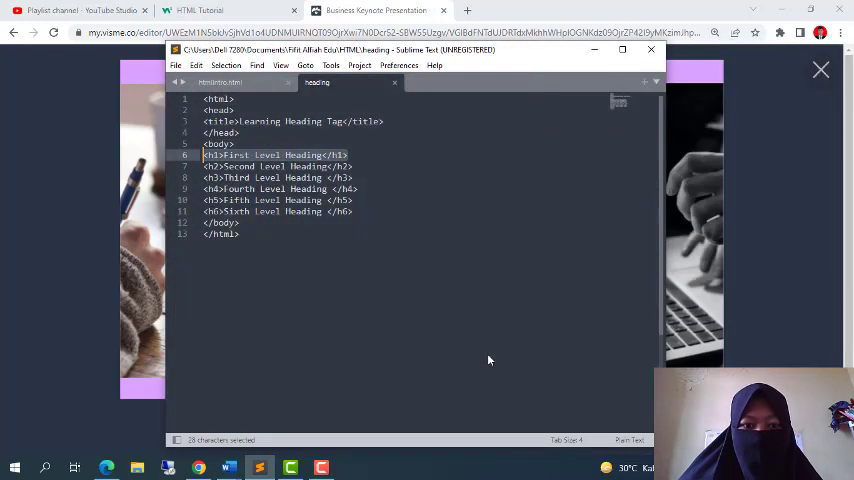
{"action": "left_click", "coordinate": [136, 468]}
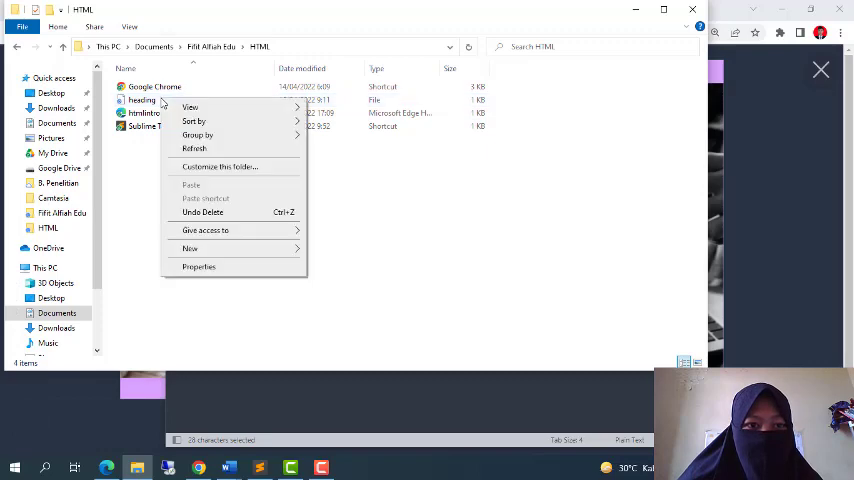
Step: Bring up the Open With app chooser for the extensionless heading file and browse the app list
{"action": "left_click", "coordinate": [140, 100]}
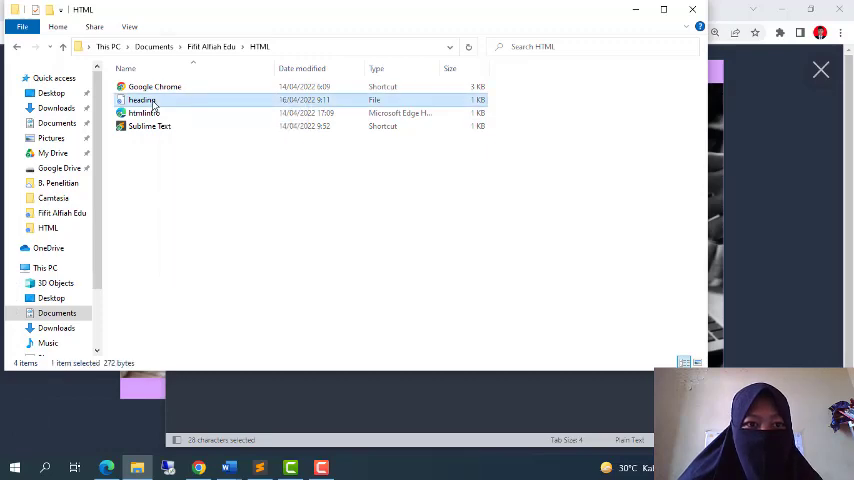
{"action": "right_click", "coordinate": [140, 100]}
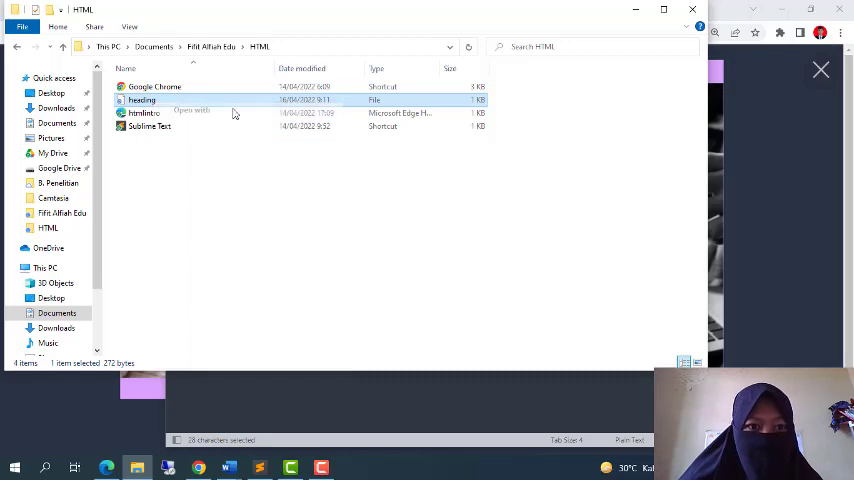
{"action": "left_click", "coordinate": [192, 110]}
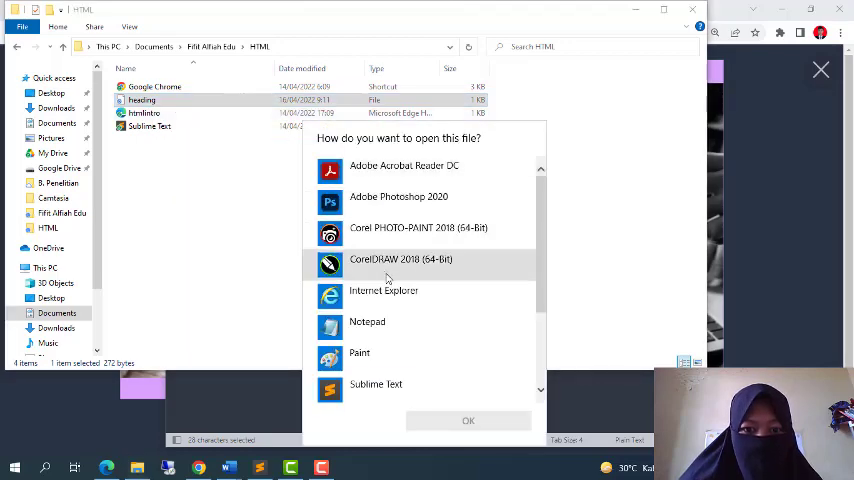
{"action": "scroll", "scroll_direction": "down", "scroll_amount": 3}
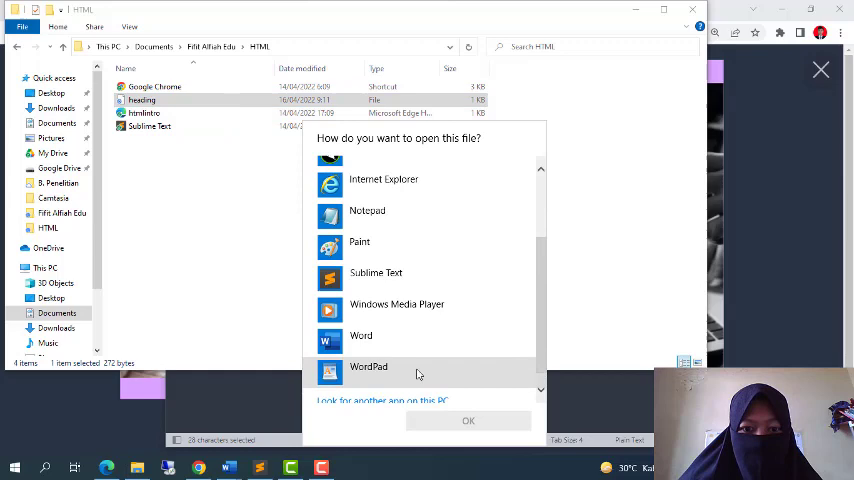
{"action": "scroll", "scroll_direction": "up", "scroll_amount": 3}
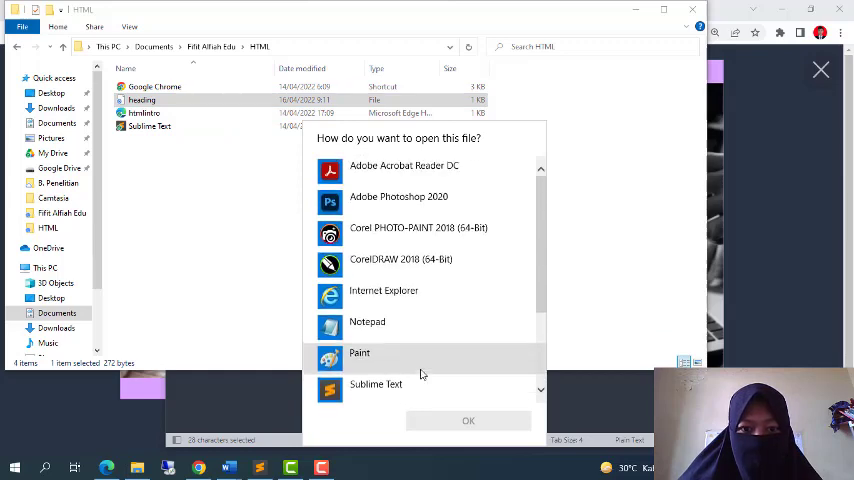
{"action": "scroll", "scroll_direction": "down", "scroll_amount": 3}
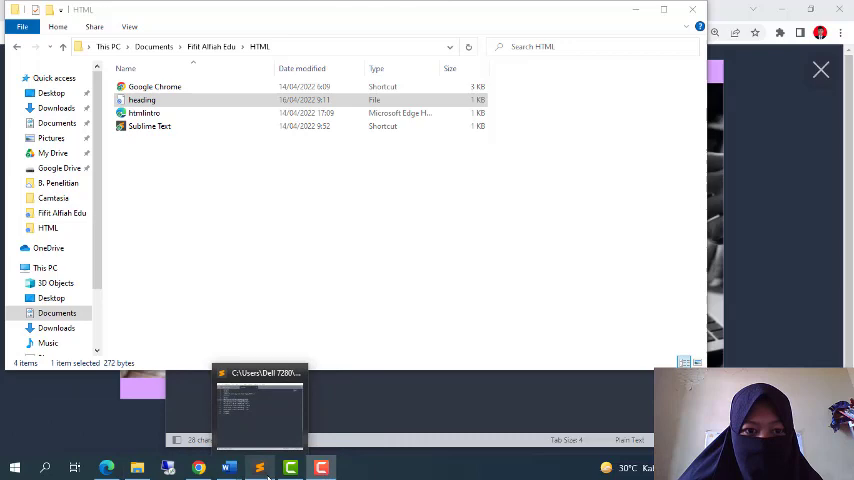
{"action": "left_click", "coordinate": [142, 100]}
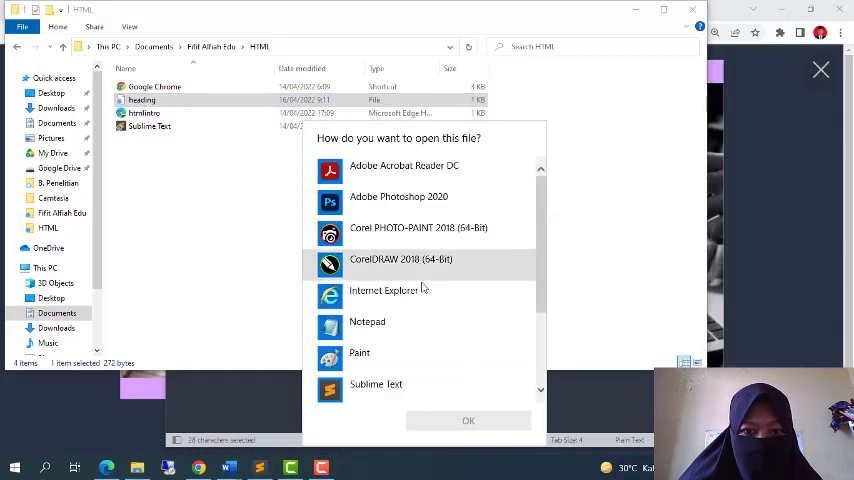
{"action": "scroll", "scroll_direction": "down", "scroll_amount": 3}
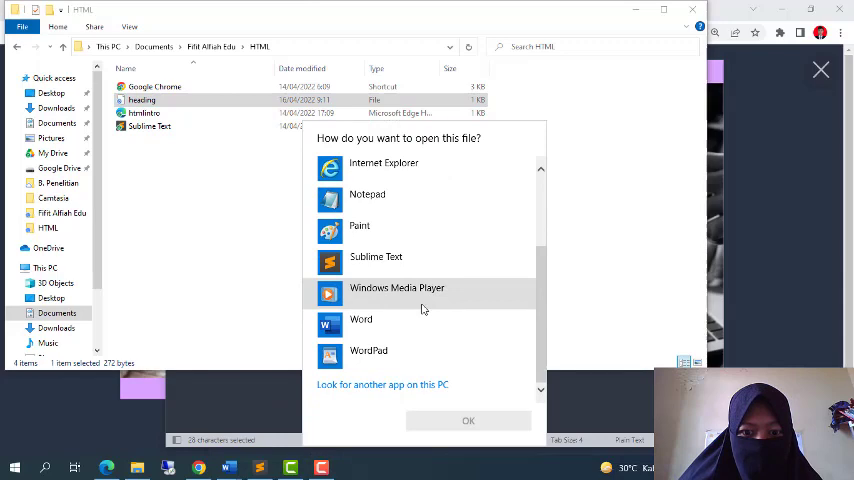
Step: Look for another app on this PC and choose the Google Chrome shortcut in the HTML folder
{"action": "left_click", "coordinate": [382, 384]}
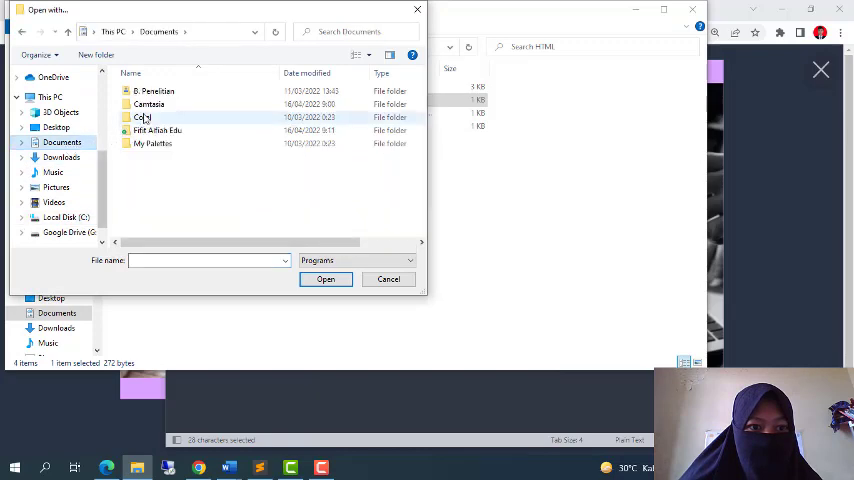
{"action": "double_click", "coordinate": [156, 130]}
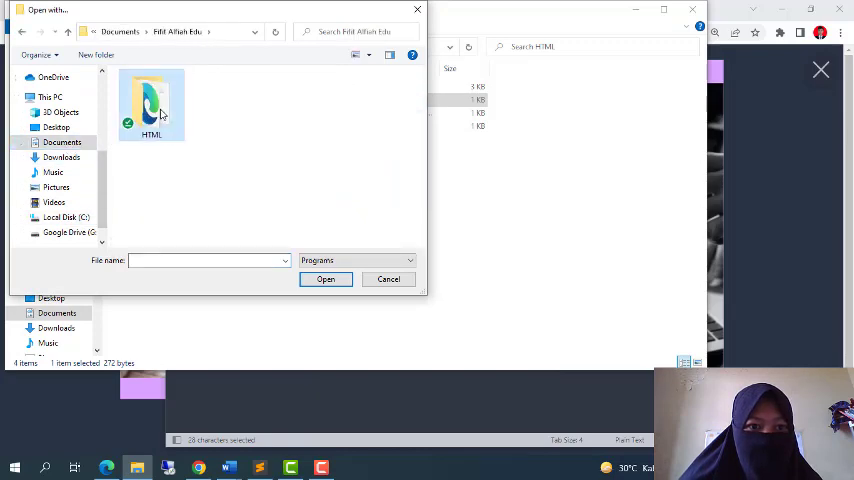
{"action": "double_click", "coordinate": [150, 104]}
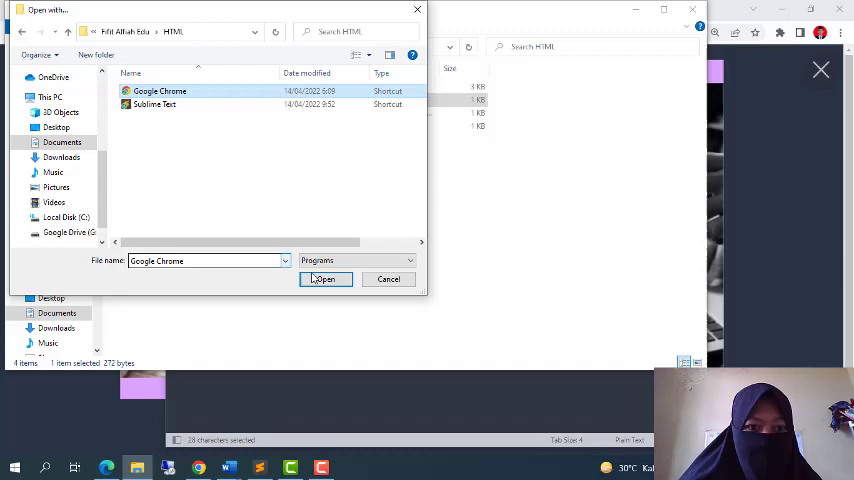
{"action": "left_click", "coordinate": [324, 280]}
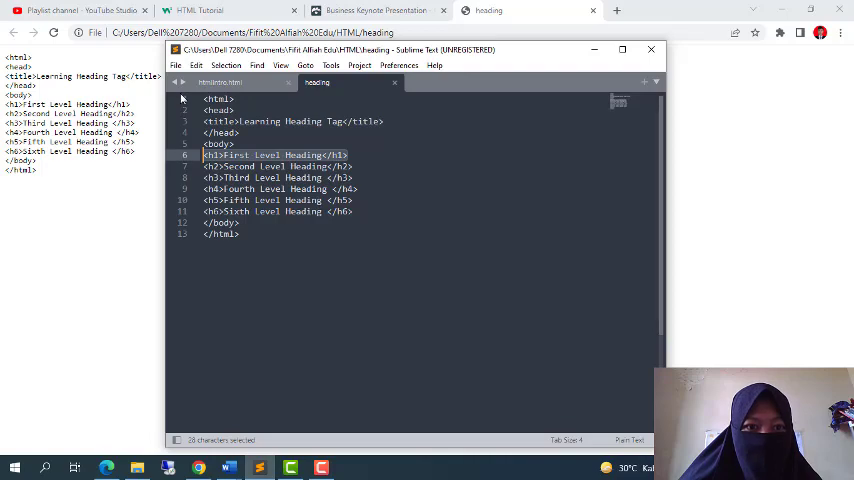
{"action": "mouse_move", "coordinate": [196, 64]}
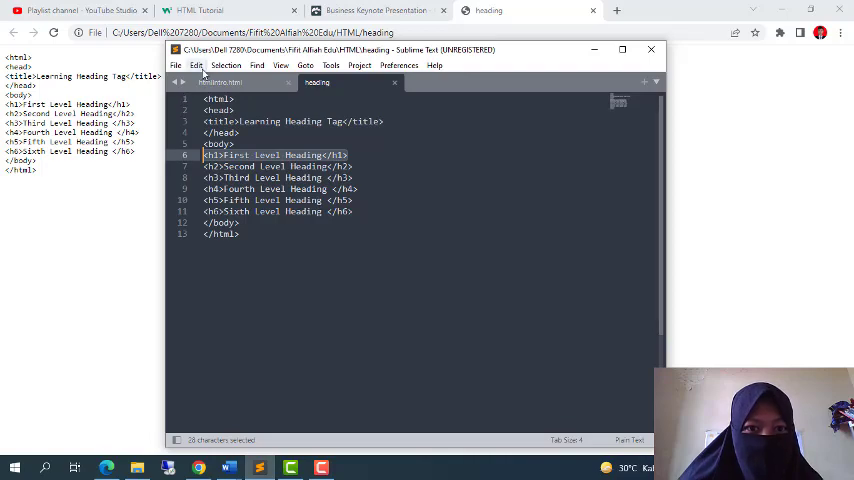
Step: Save the code again as heading.html, adding the .html extension to the existing name
{"action": "left_click", "coordinate": [176, 64]}
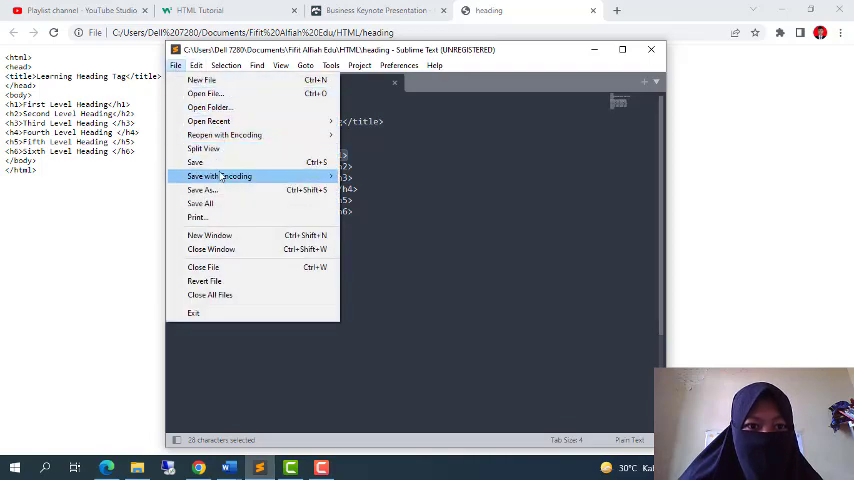
{"action": "left_click", "coordinate": [200, 190]}
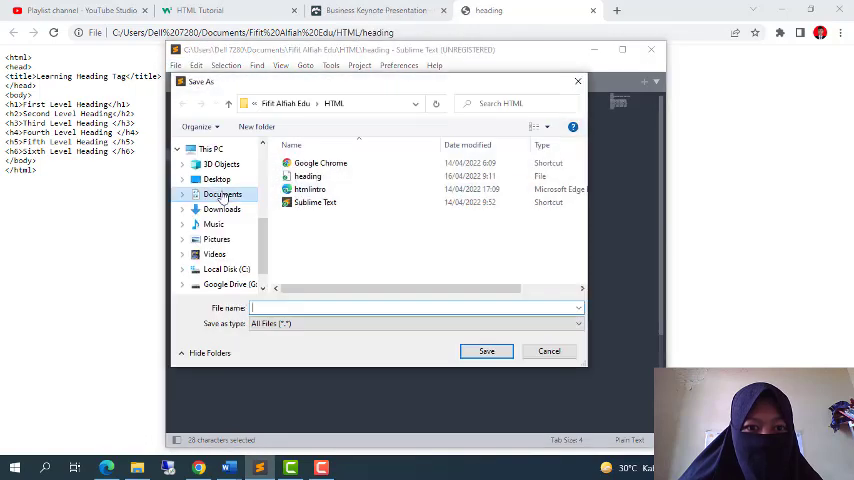
{"action": "left_click", "coordinate": [308, 176]}
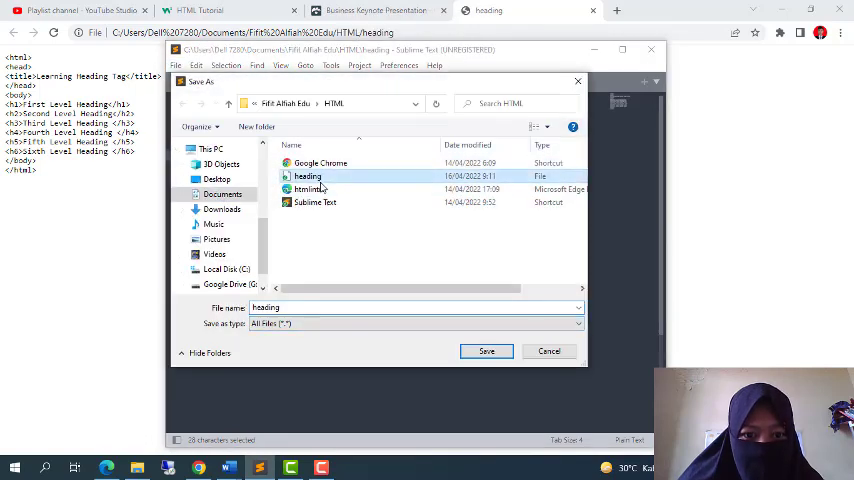
{"action": "left_click", "coordinate": [308, 176]}
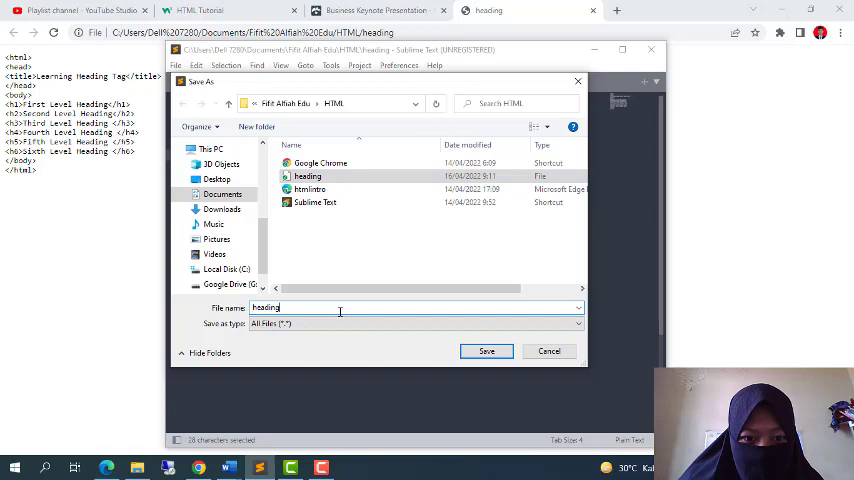
{"action": "type", "text": ".ht"}
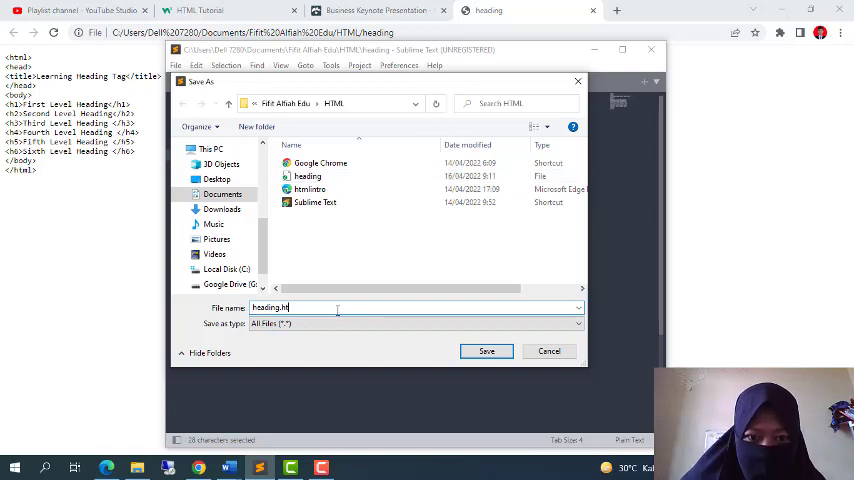
{"action": "left_click", "coordinate": [486, 352]}
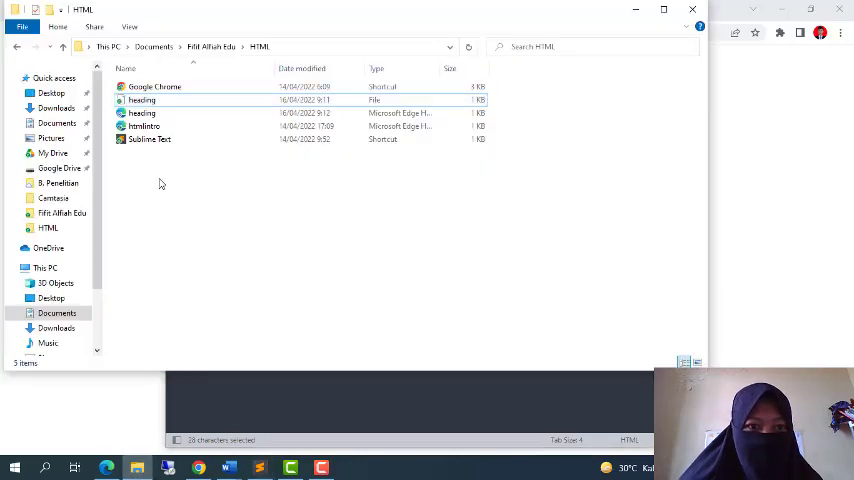
Step: Launch the heading HTML document from the HTML folder to render it in the browser
{"action": "right_click", "coordinate": [160, 184]}
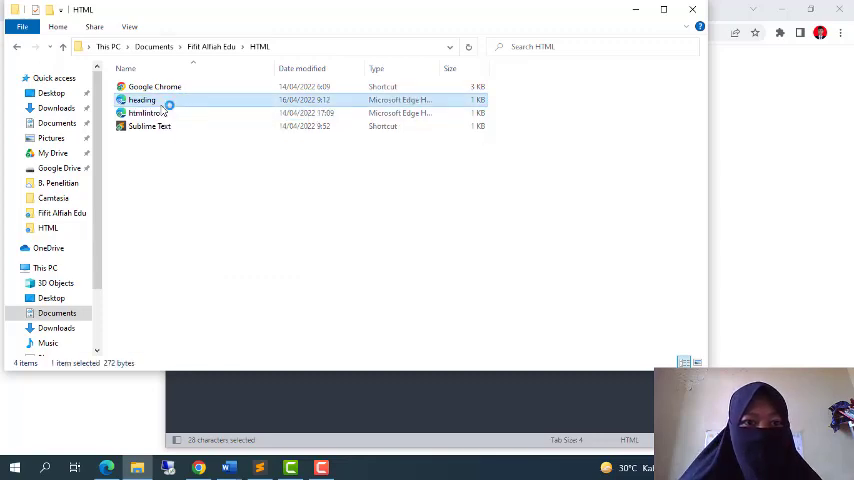
{"action": "double_click", "coordinate": [140, 100]}
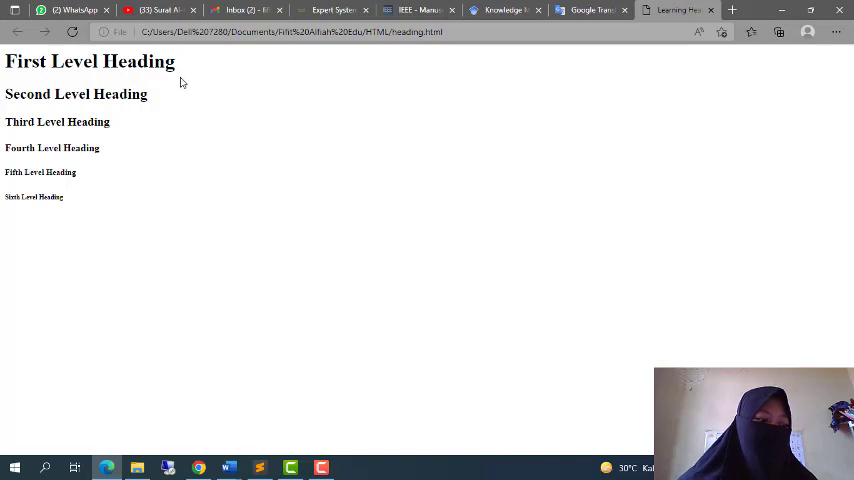
{"action": "mouse_move", "coordinate": [186, 84]}
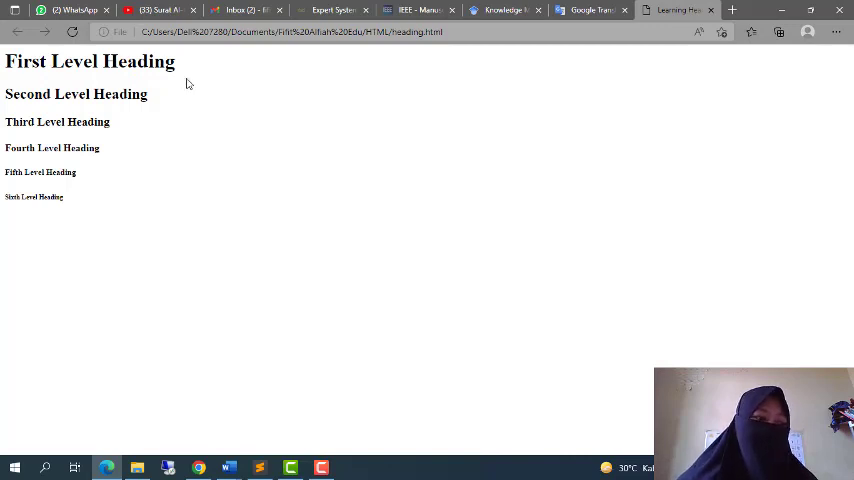
{"action": "mouse_move", "coordinate": [278, 104]}
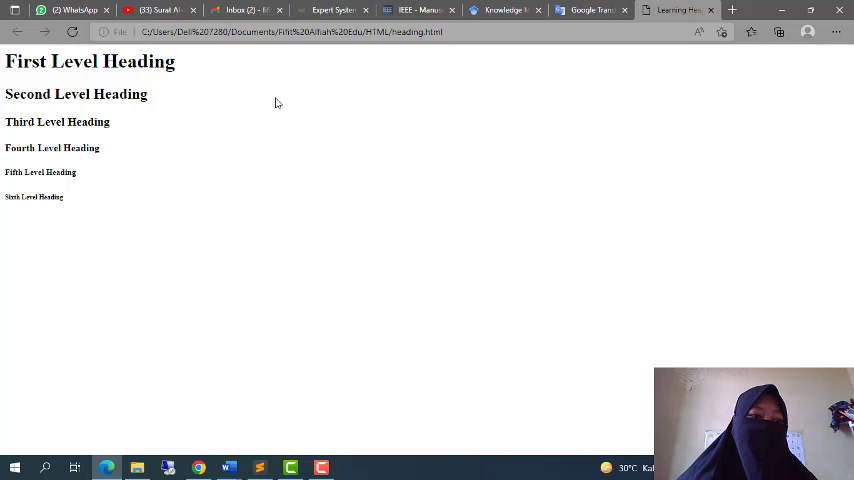
{"action": "mouse_move", "coordinate": [156, 84]}
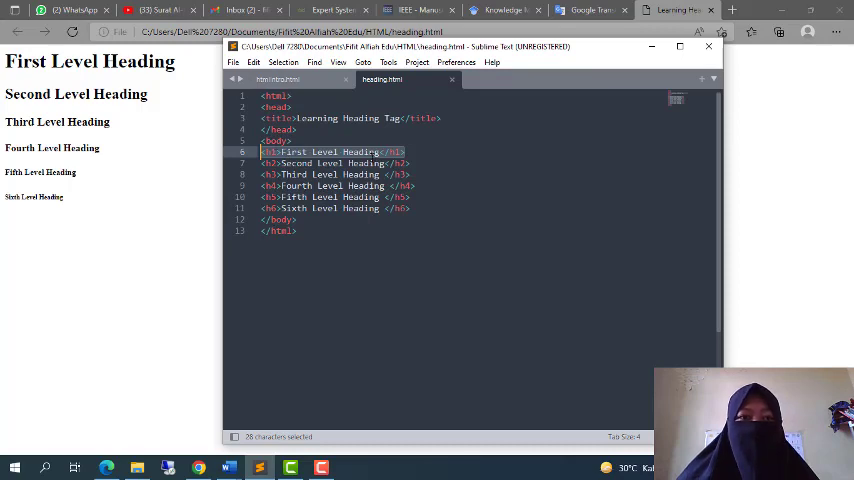
{"action": "mouse_move", "coordinate": [128, 150]}
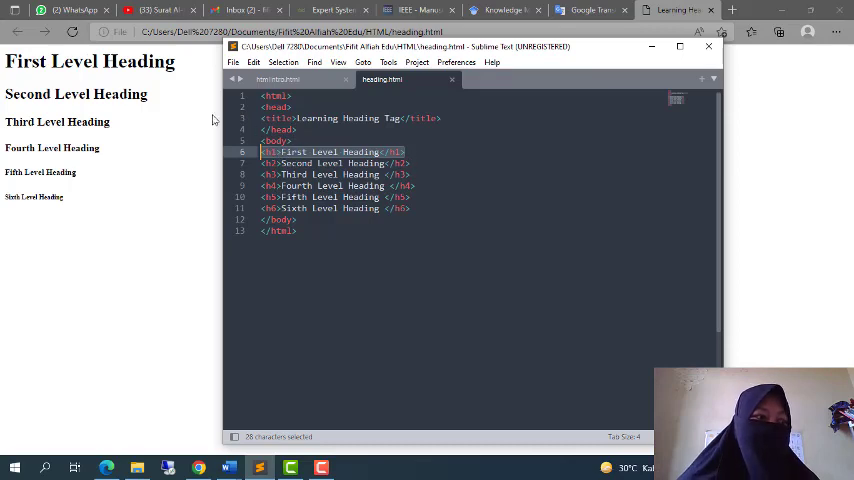
{"action": "mouse_move", "coordinate": [184, 108]}
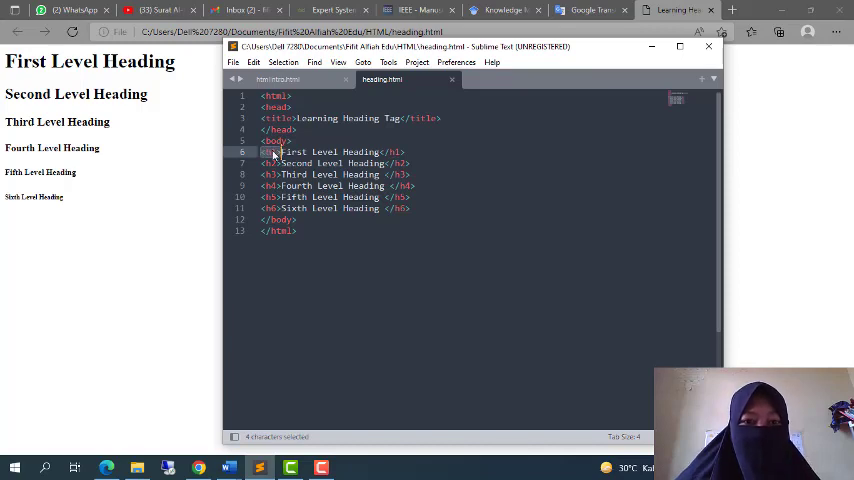
Step: Examine the h1 First Level Heading line's opening tag, text and closing tag beside the rendered page
{"action": "left_click", "coordinate": [272, 152]}
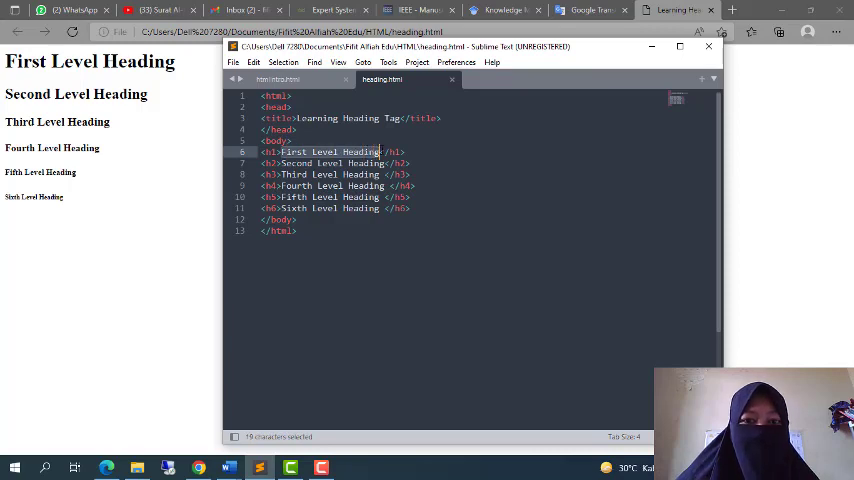
{"action": "left_click", "coordinate": [384, 152]}
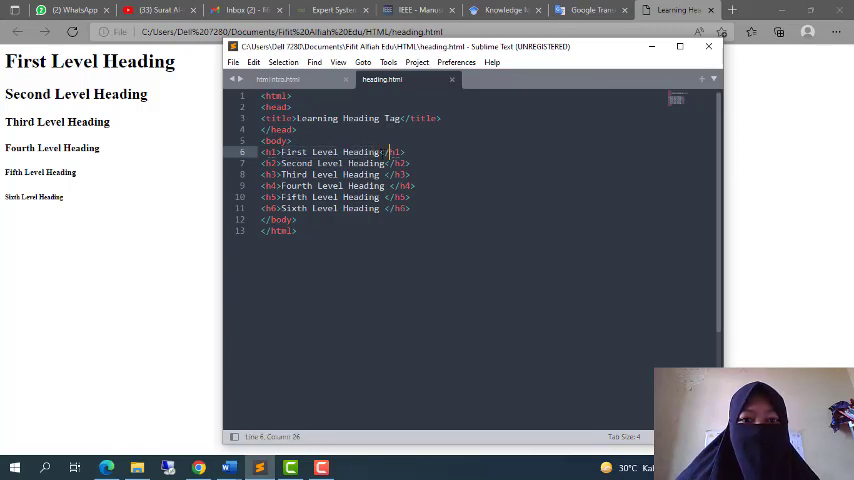
{"action": "double_click", "coordinate": [396, 152]}
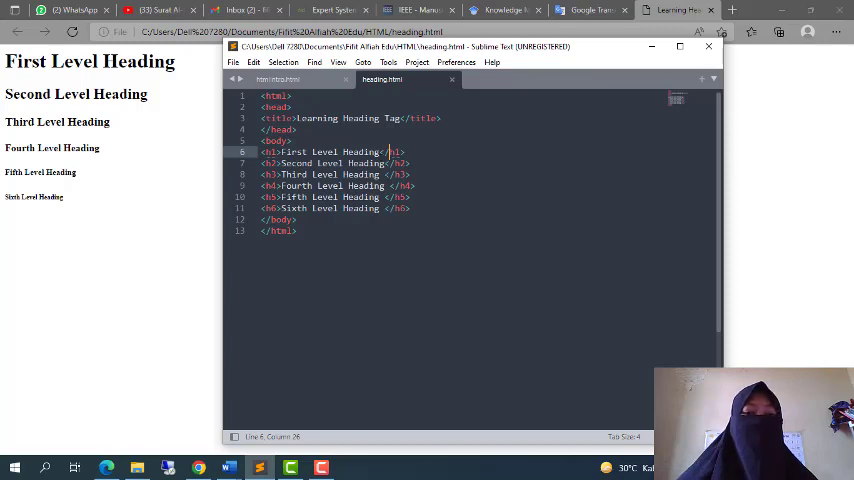
{"action": "mouse_move", "coordinate": [378, 156]}
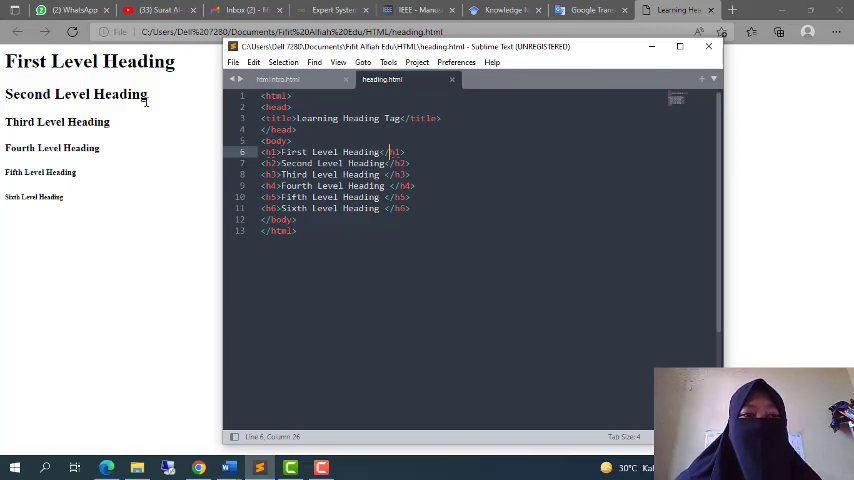
{"action": "mouse_move", "coordinate": [124, 126]}
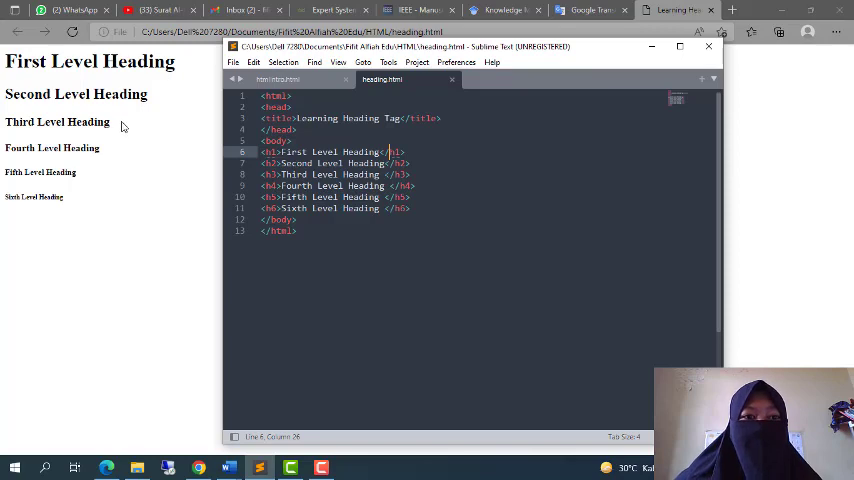
{"action": "mouse_move", "coordinate": [160, 96]}
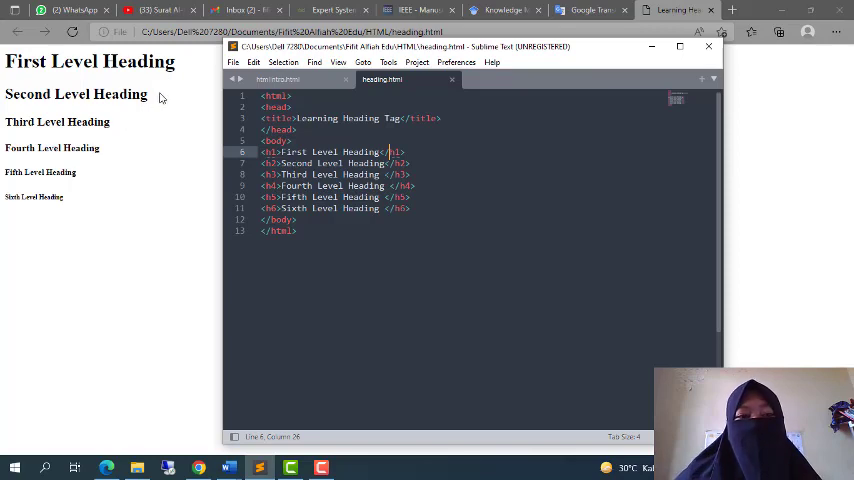
{"action": "mouse_move", "coordinate": [128, 130]}
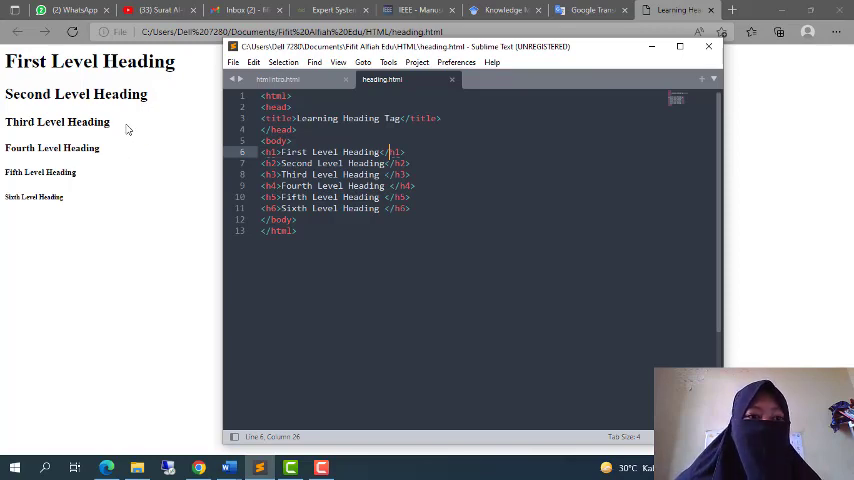
{"action": "mouse_move", "coordinate": [88, 212]}
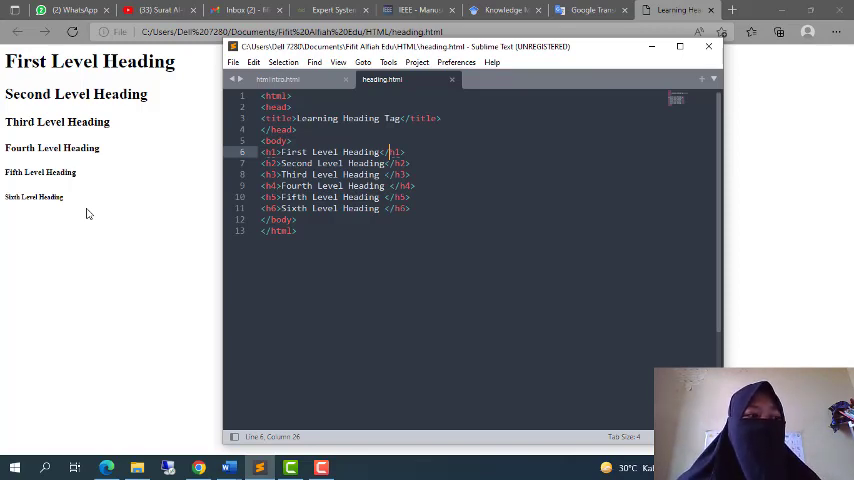
{"action": "mouse_move", "coordinate": [92, 212]}
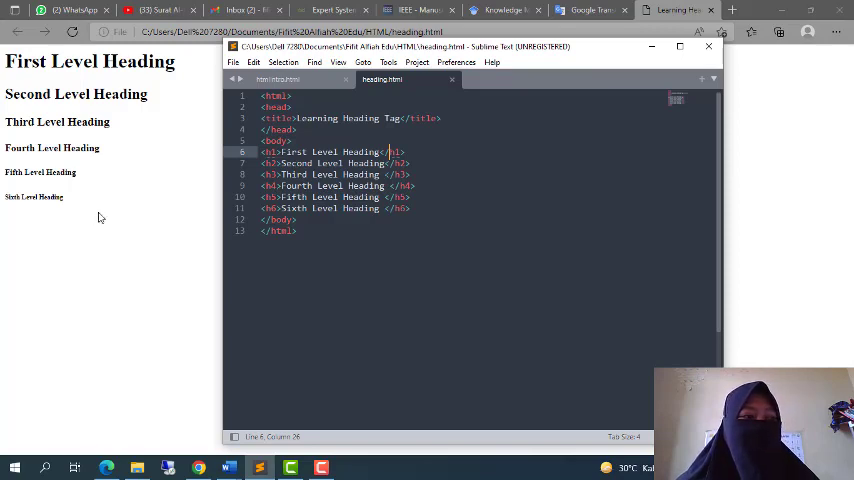
{"action": "mouse_move", "coordinate": [112, 216]}
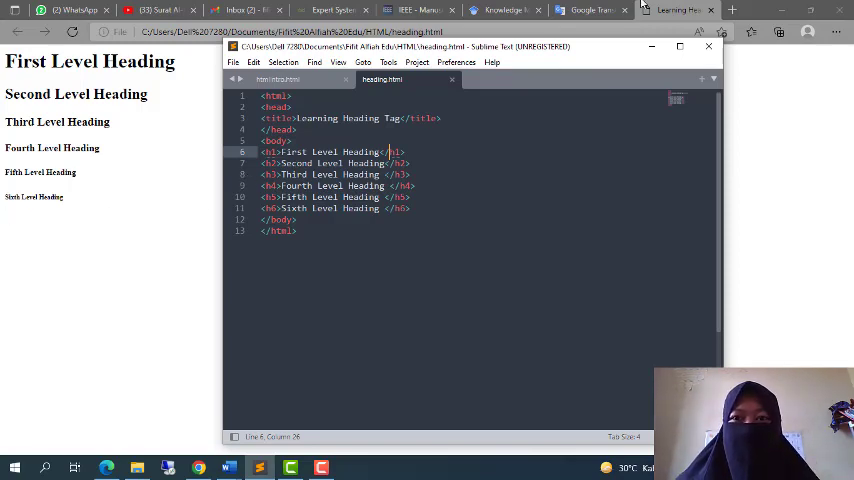
{"action": "mouse_move", "coordinate": [330, 10]}
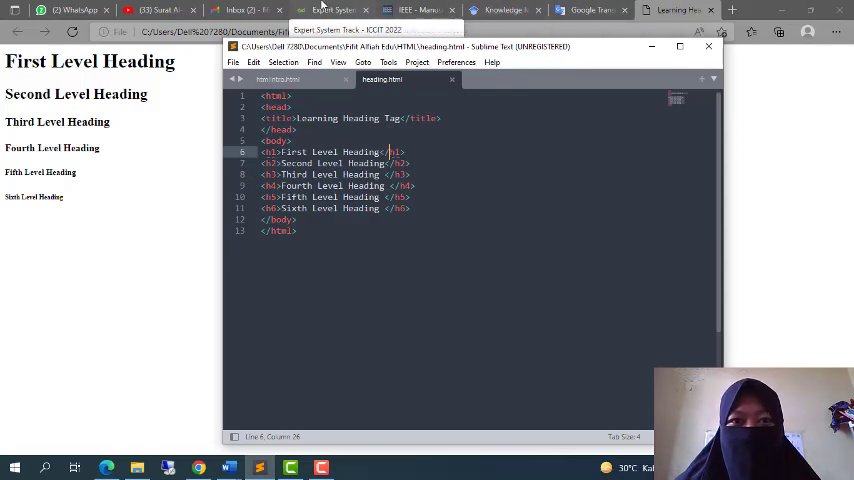